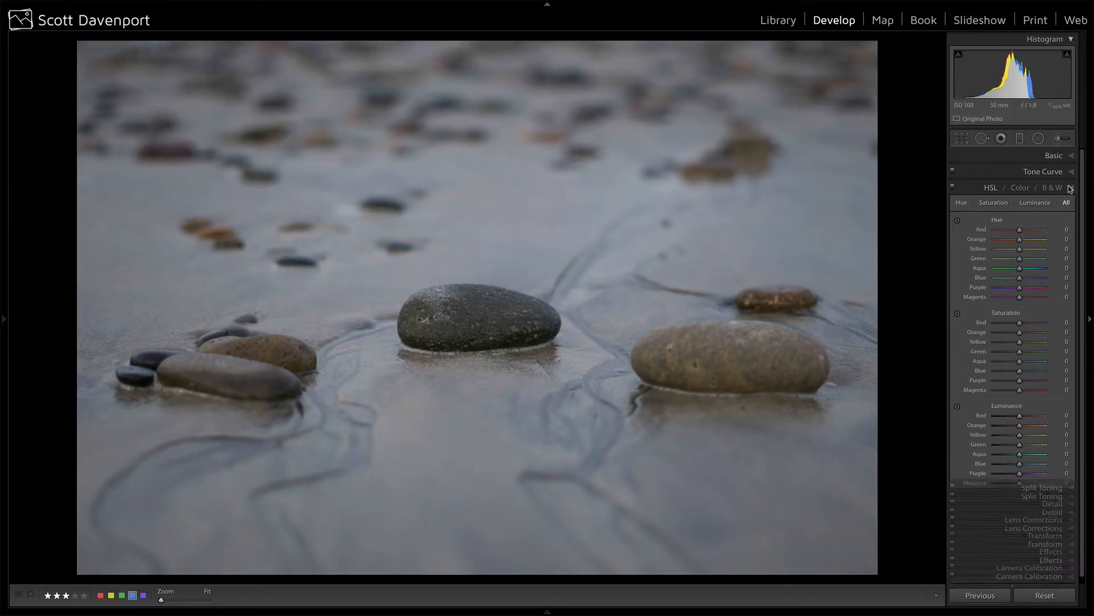
# - Enable the Sony FE 50mm F1.8 lens profile correction, then switch it back off for comparison
pyautogui.click(1018, 187)
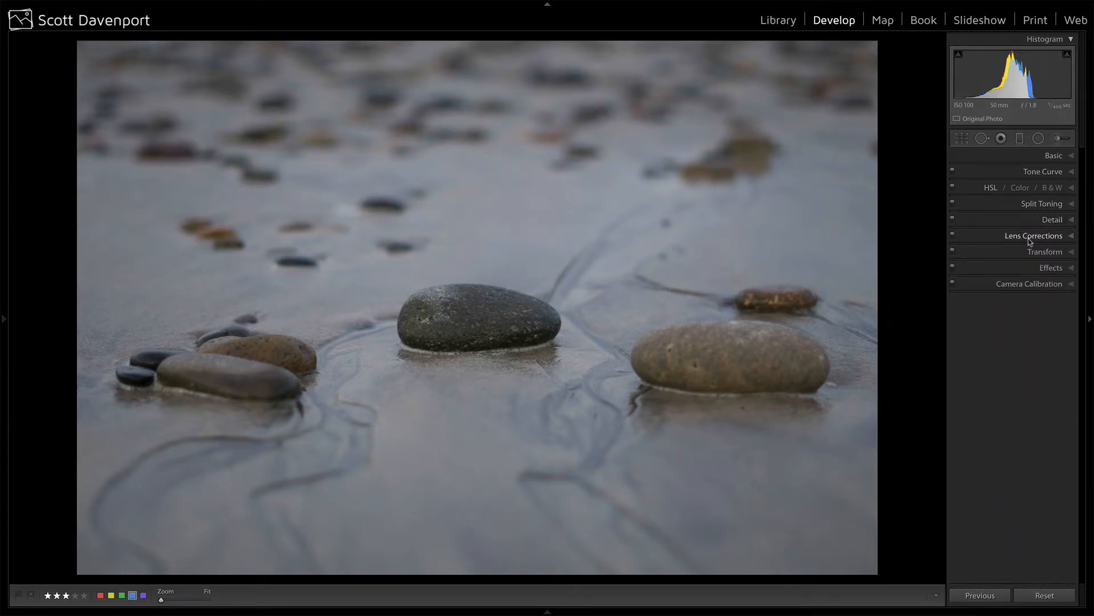
pyautogui.click(1033, 235)
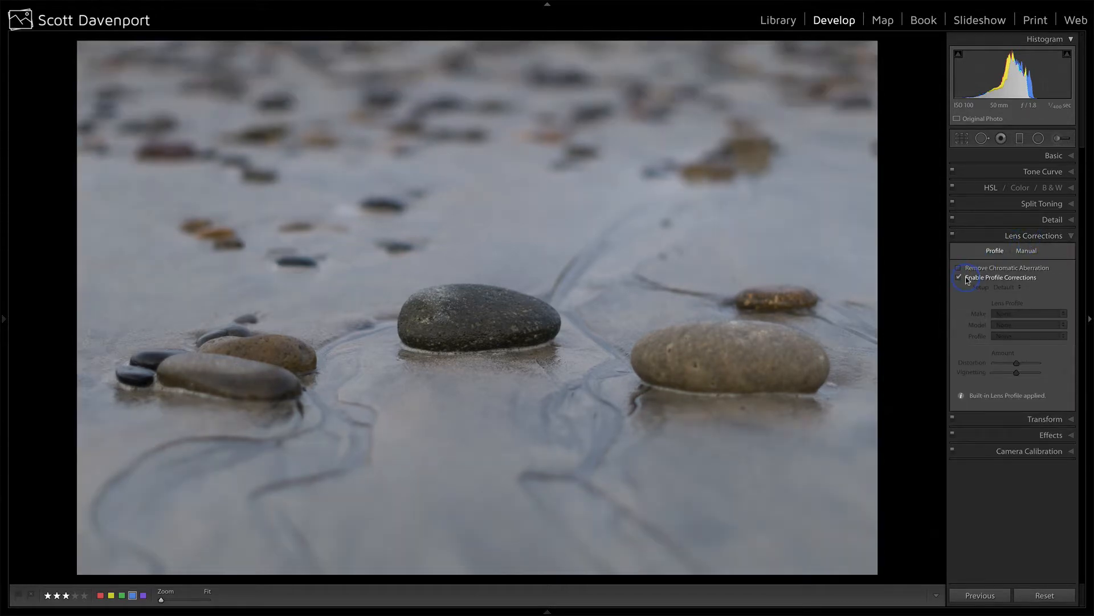
pyautogui.click(958, 277)
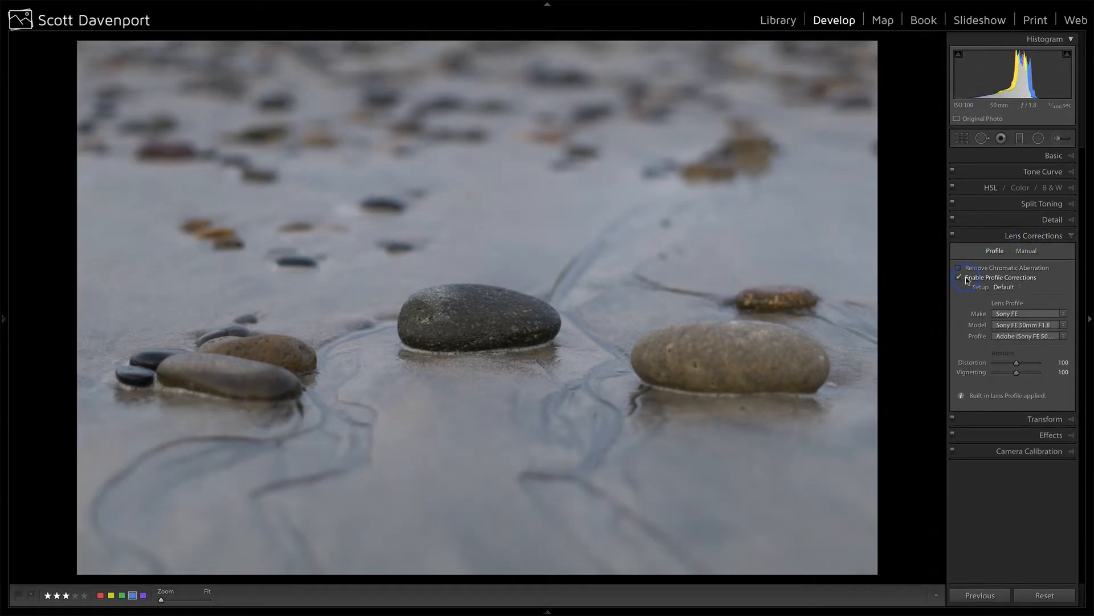
pyautogui.click(958, 277)
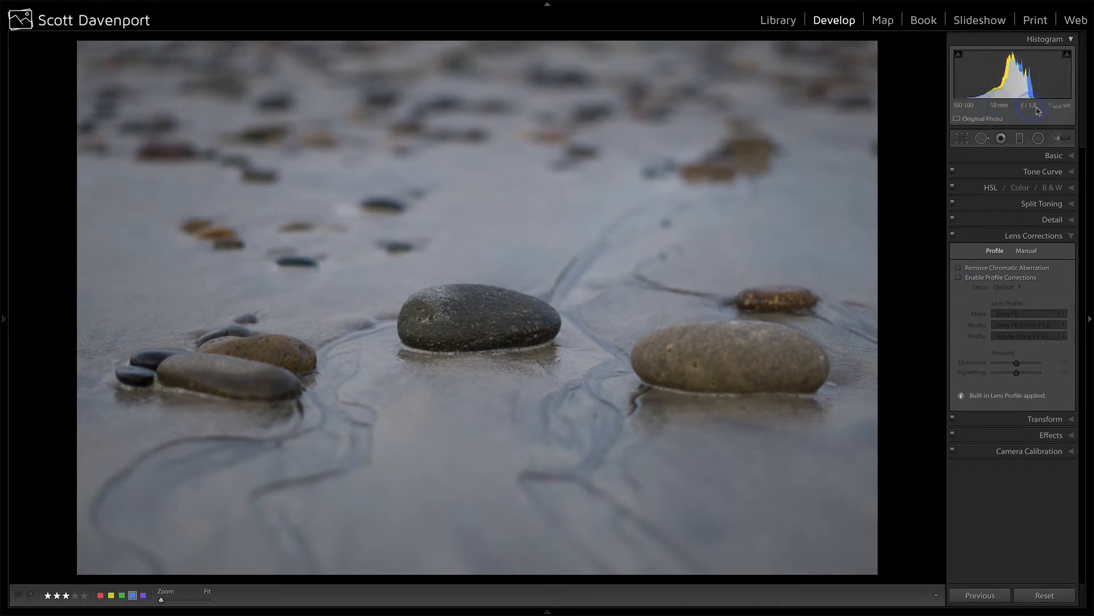
pyautogui.moveTo(1037, 113)
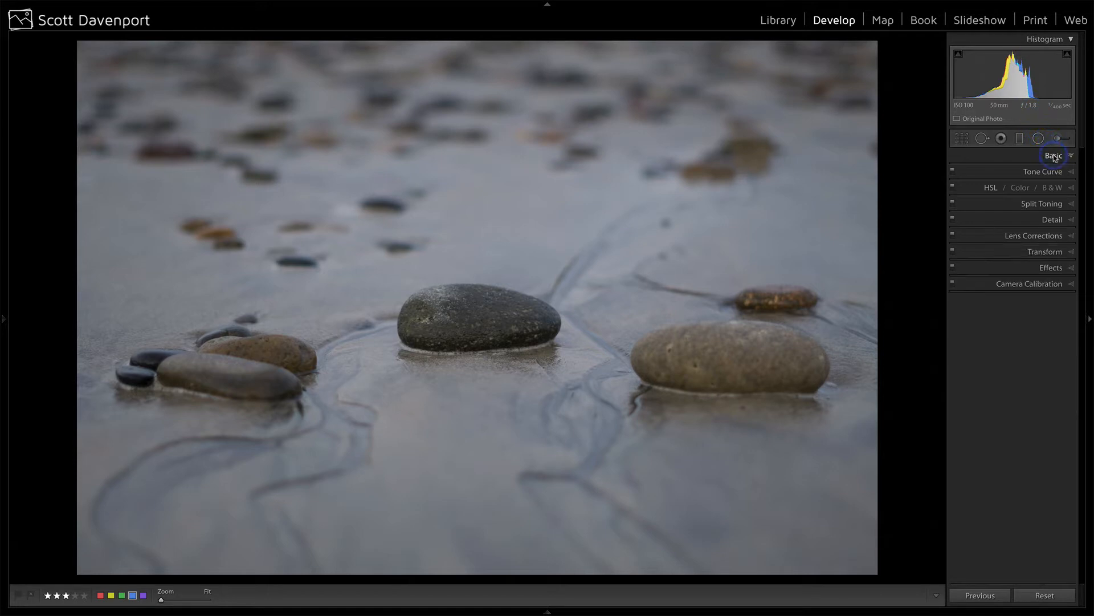
# - Expand the Basic panel and raise Exposure to +0.25
pyautogui.click(1053, 155)
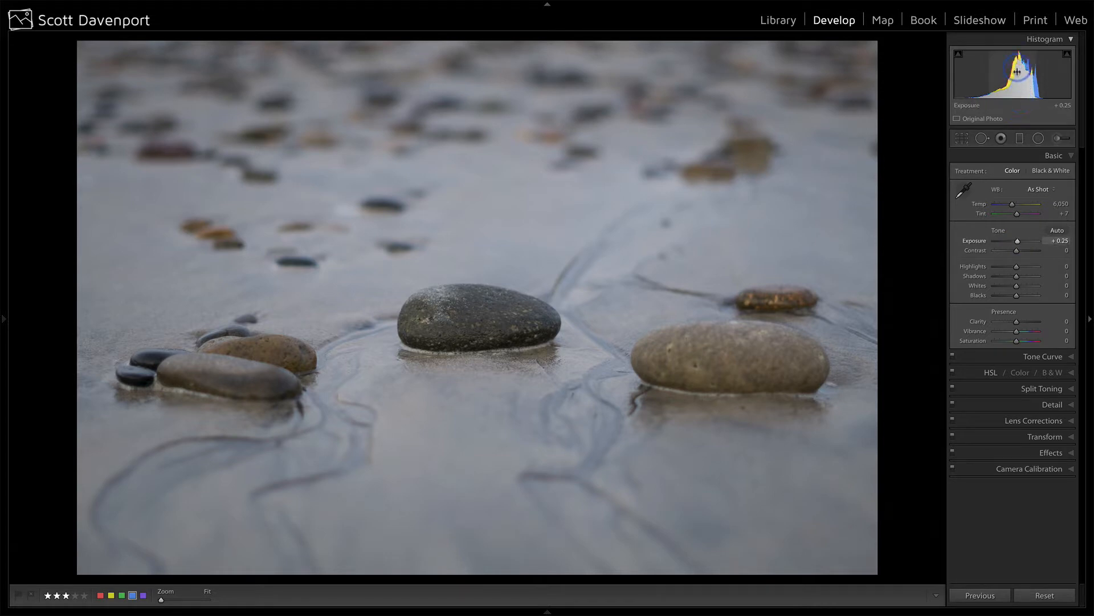
pyautogui.moveTo(1018, 104)
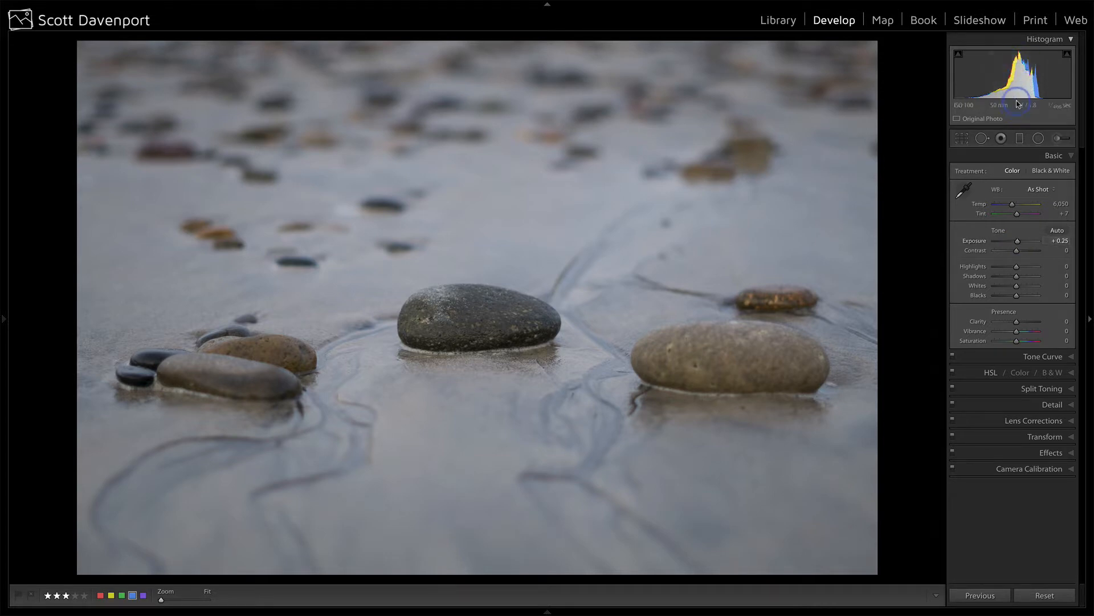
pyautogui.moveTo(1019, 105)
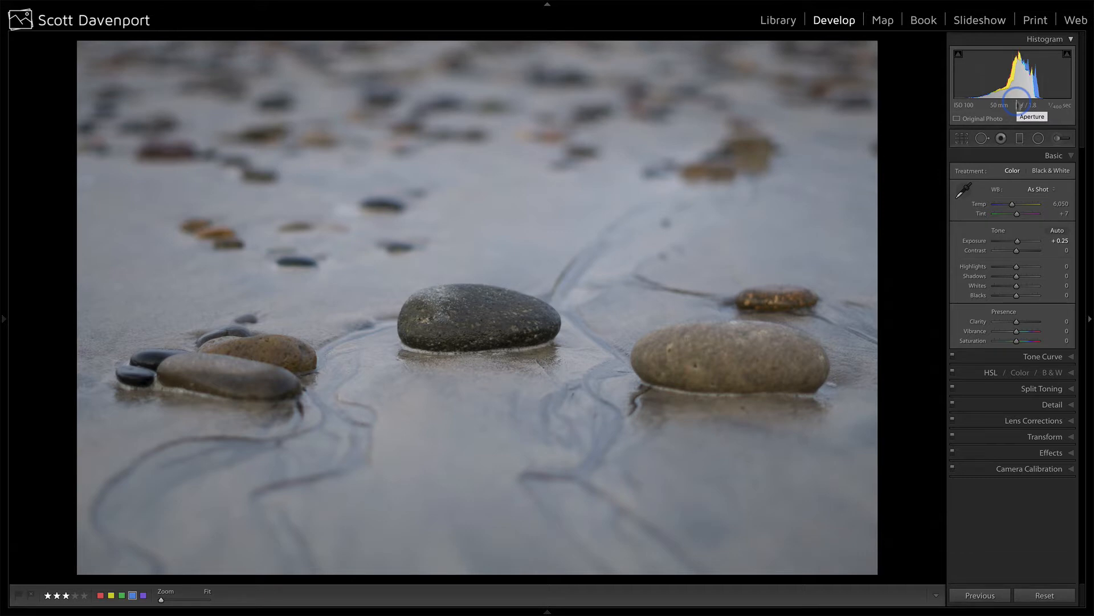
pyautogui.moveTo(1017, 273)
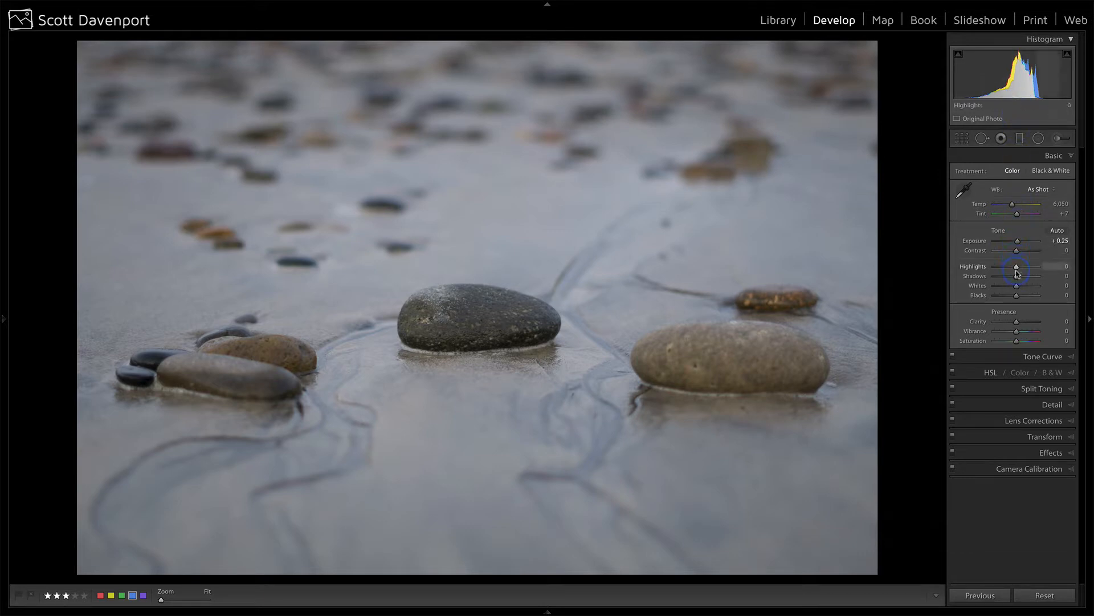
pyautogui.moveTo(1016, 289)
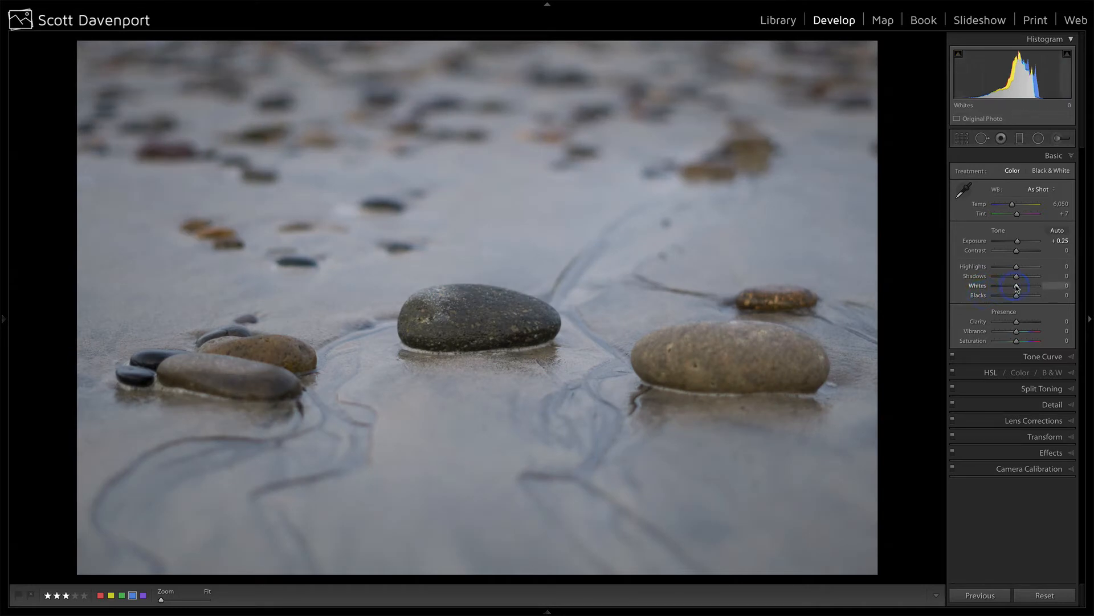
pyautogui.moveTo(1018, 241)
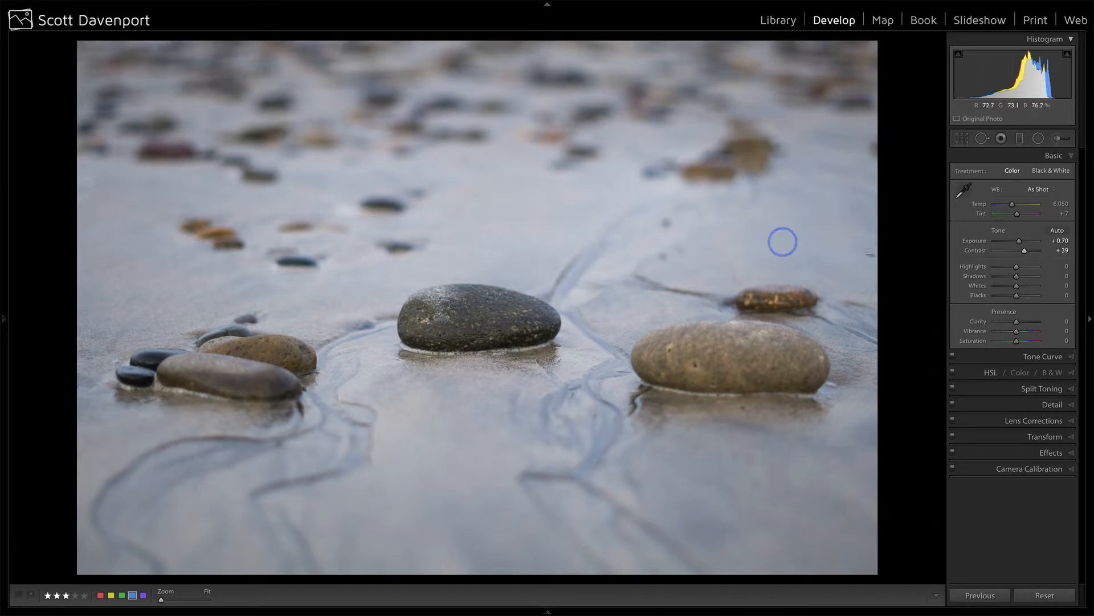
pyautogui.moveTo(1025, 251)
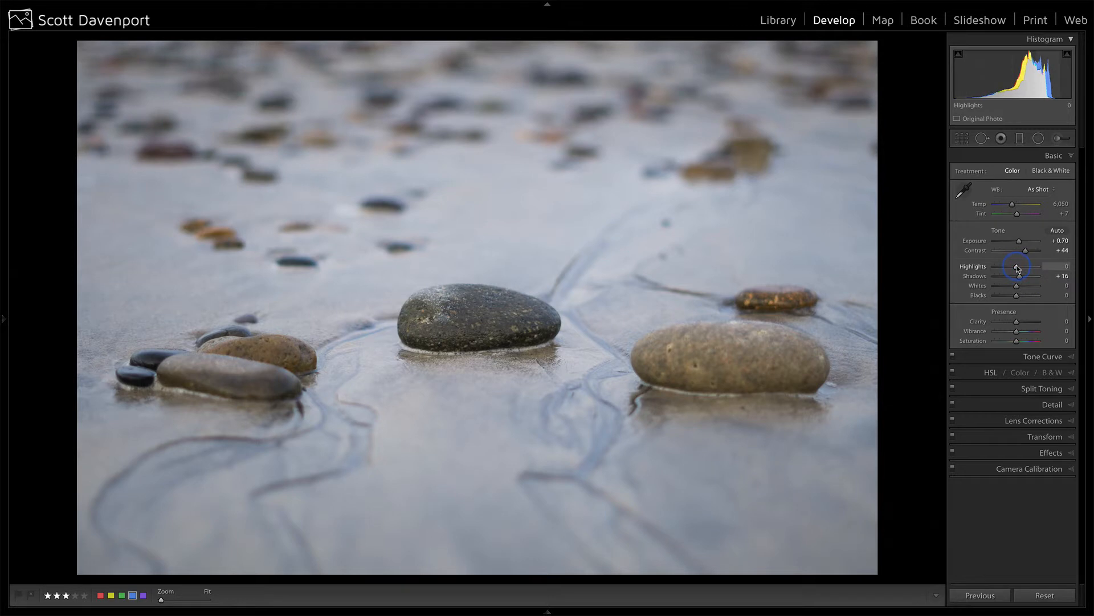
pyautogui.moveTo(1016, 289)
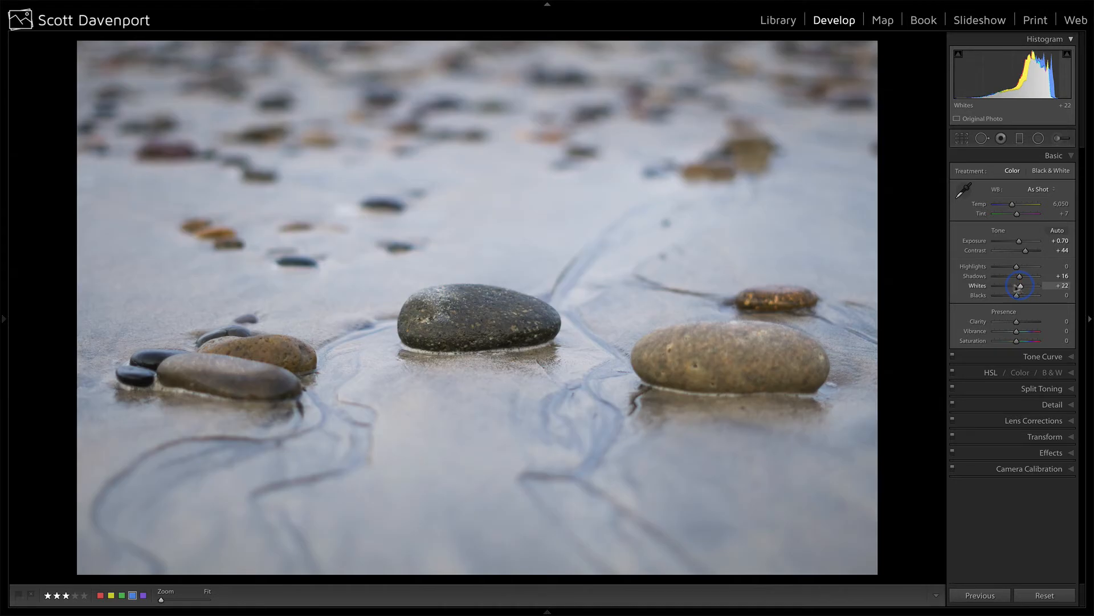
# - Set Exposure +0.70, Contrast +44, Shadows +16 and Whites +22 on the pebble photo
pyautogui.doubleClick(1019, 285)
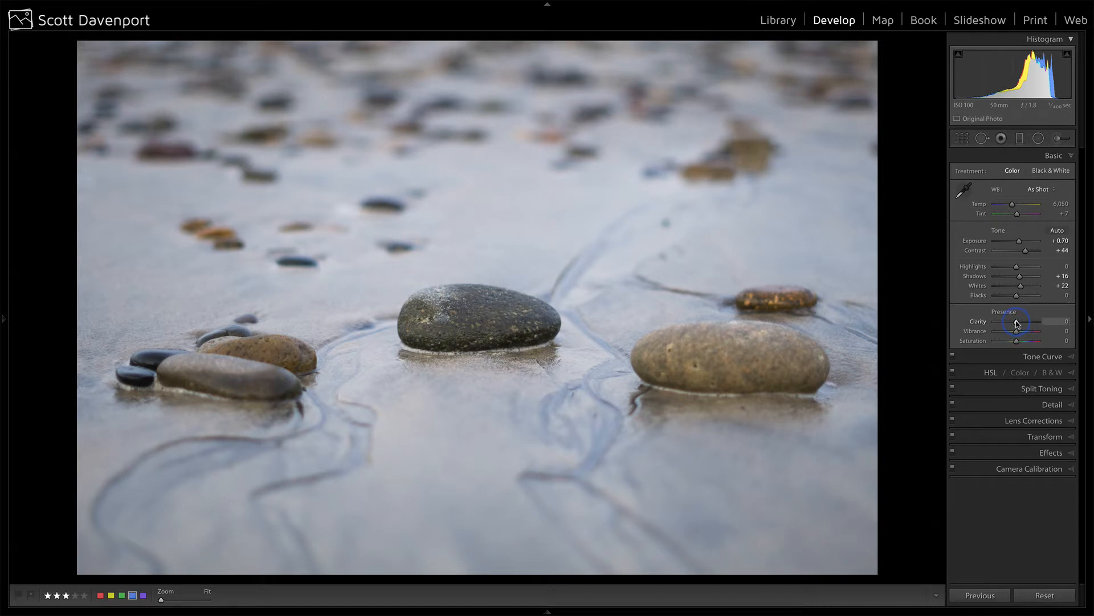
# - Preview in Black & White, set Clarity +22 and shape a custom point tone curve
pyautogui.click(1069, 170)
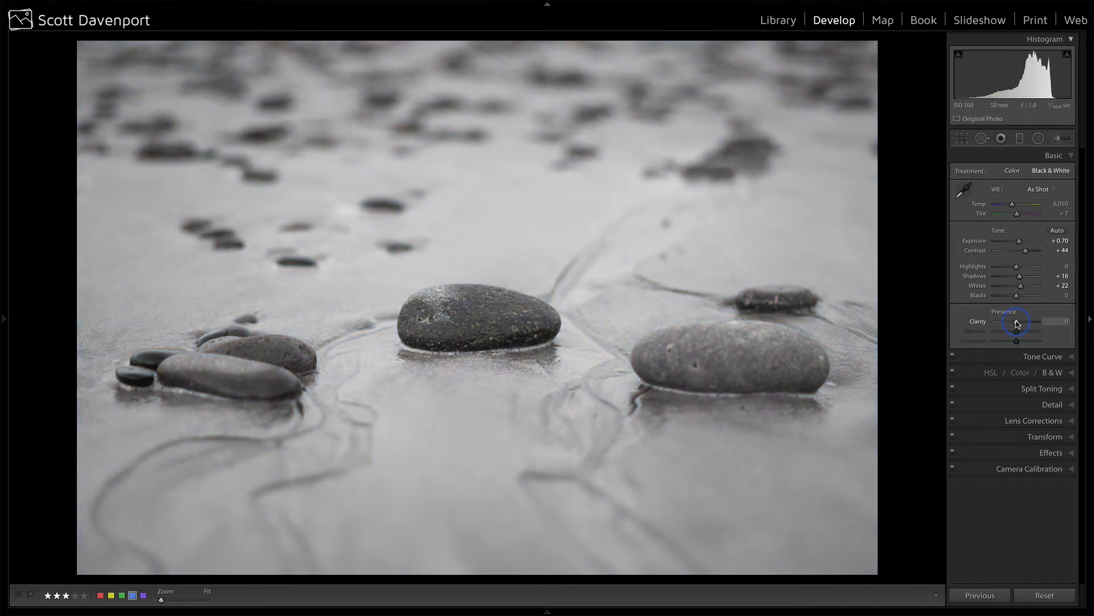
pyautogui.moveTo(1019, 286)
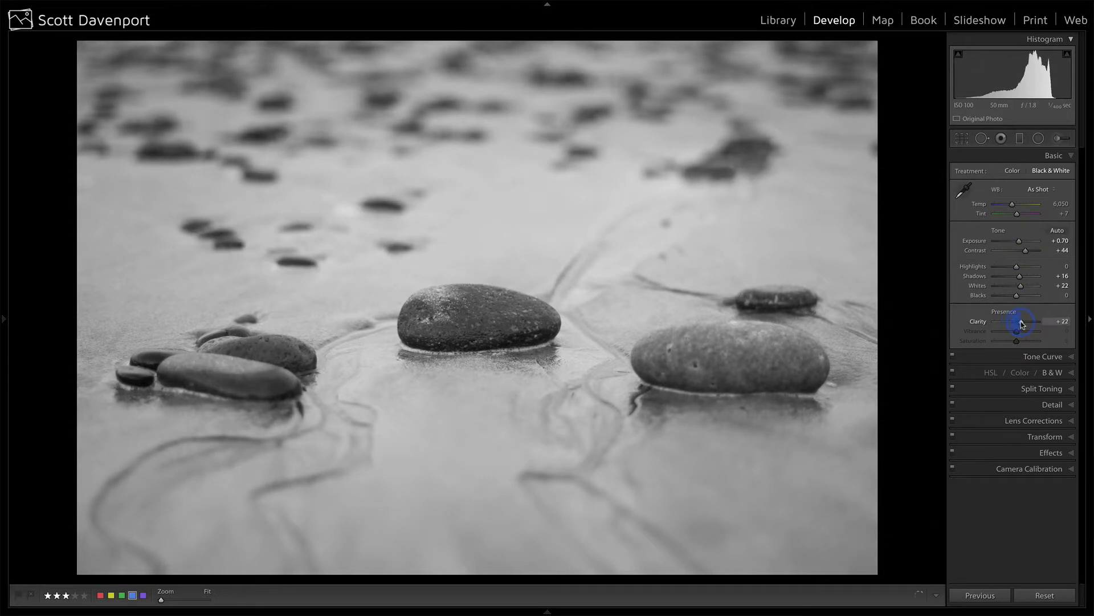
pyautogui.moveTo(1027, 252)
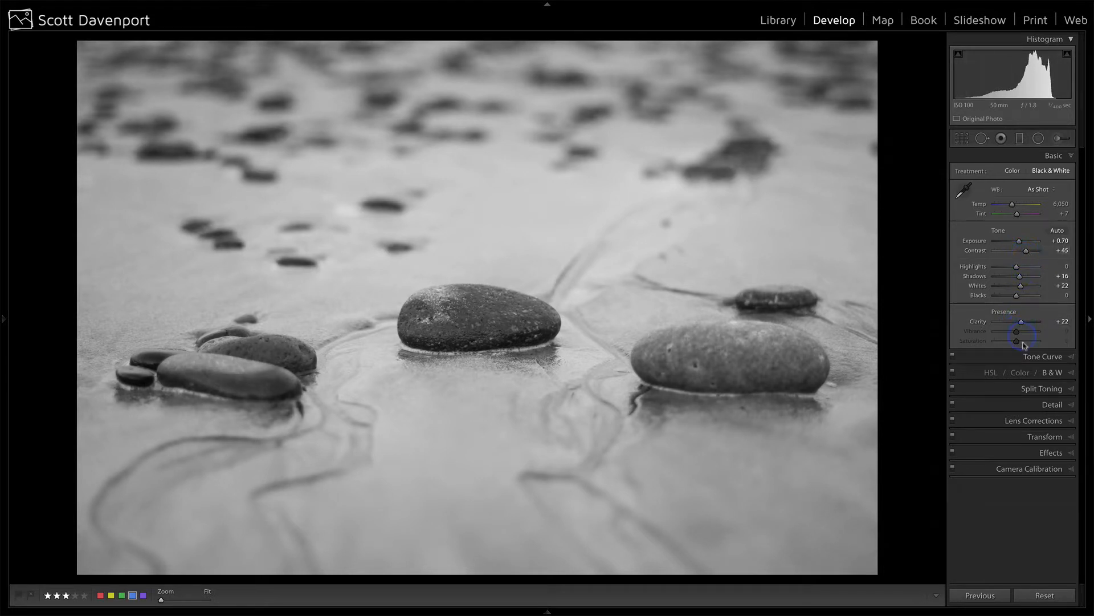
pyautogui.click(1043, 356)
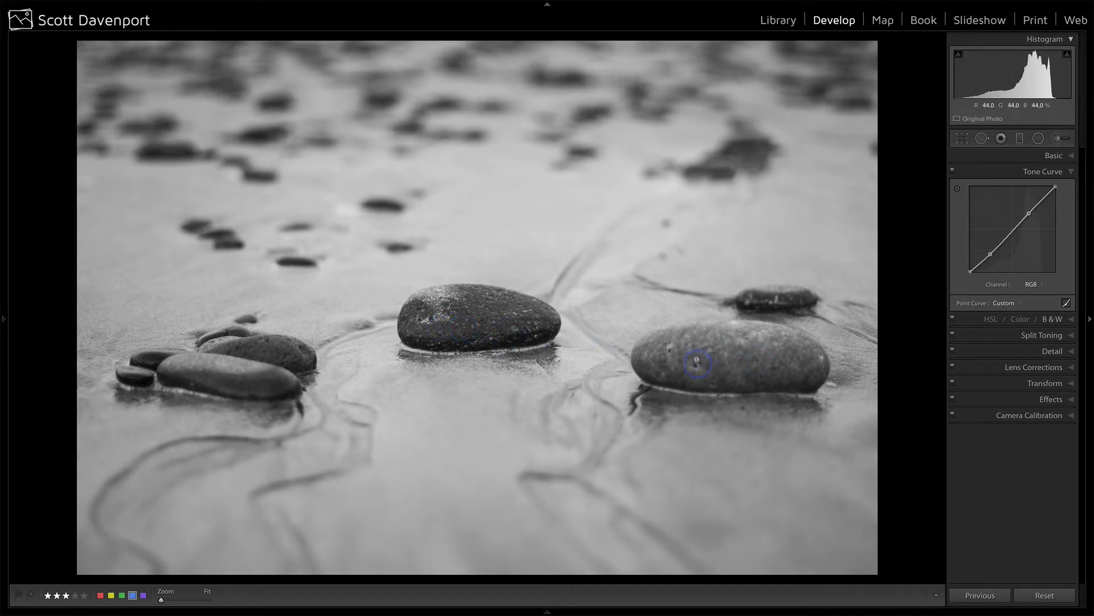
pyautogui.moveTo(617, 338)
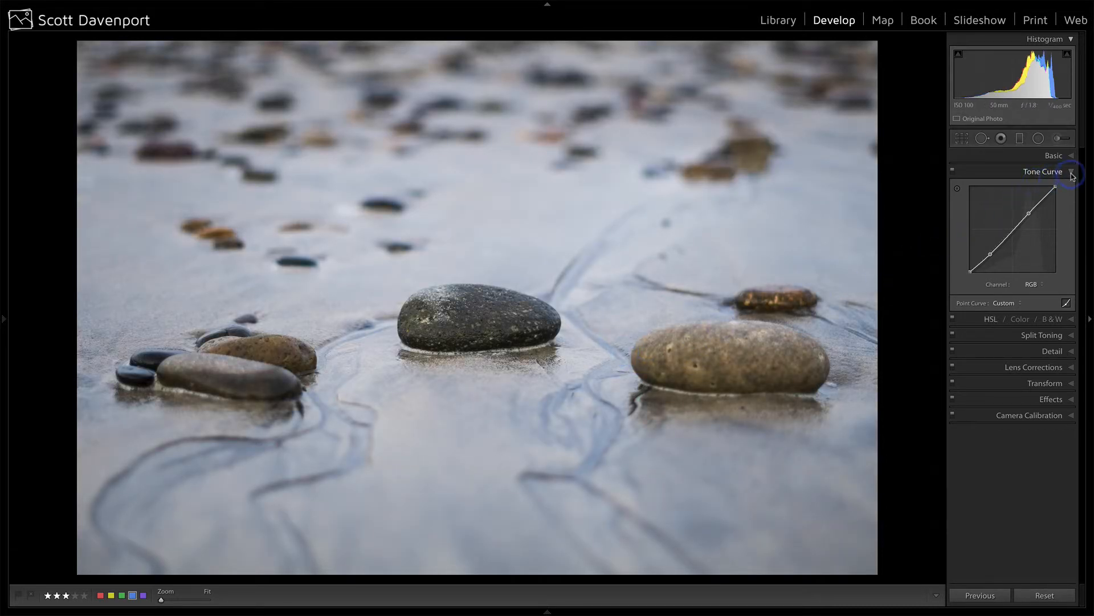
# - Return to the Basic panel and nudge Clarity up to +23
pyautogui.click(1052, 155)
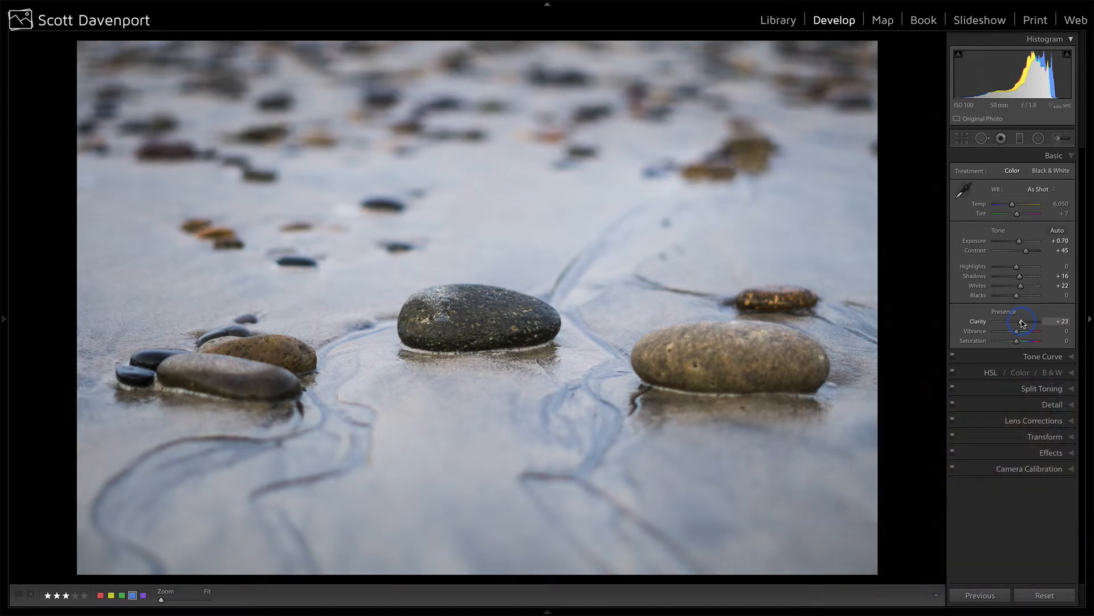
# - Apply the Cocoa And Creme split-tone preset: highlights hue 43, shadows hue 32, balance -29
pyautogui.click(1053, 155)
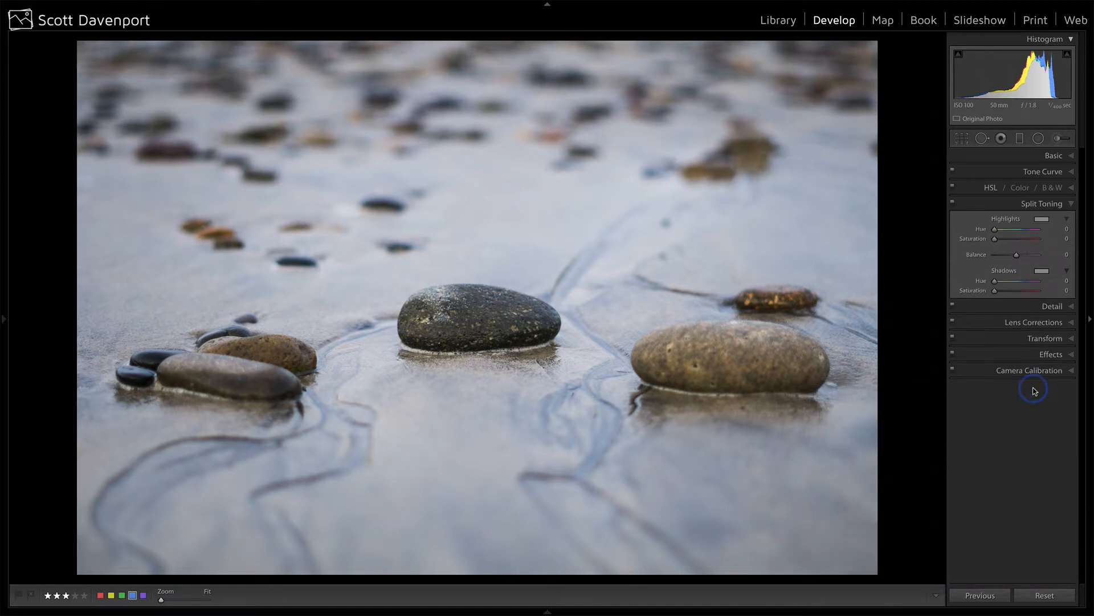
pyautogui.click(5, 319)
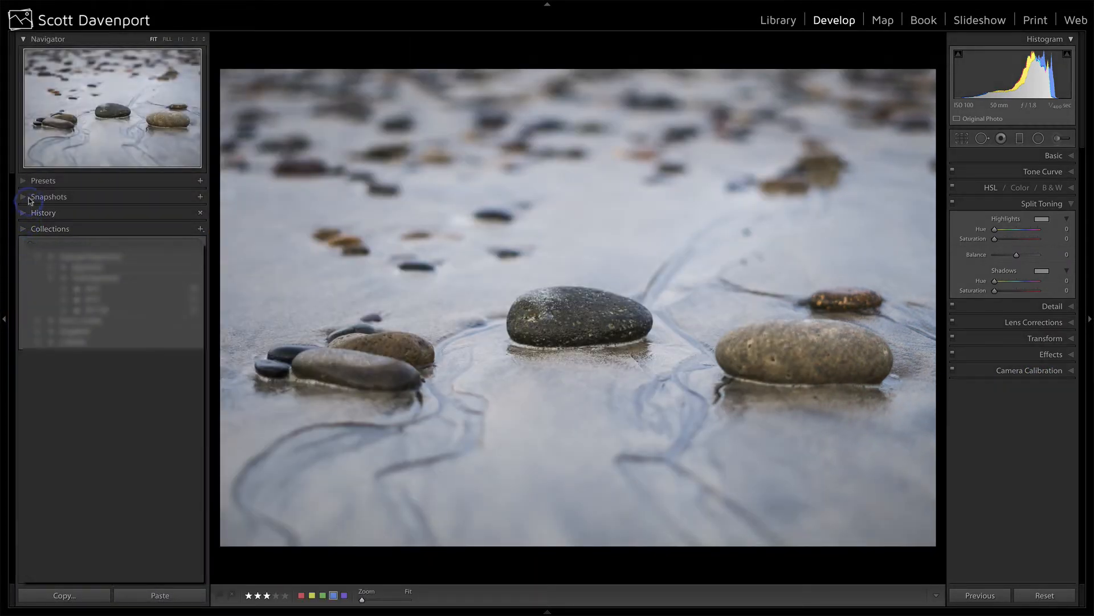
pyautogui.click(43, 180)
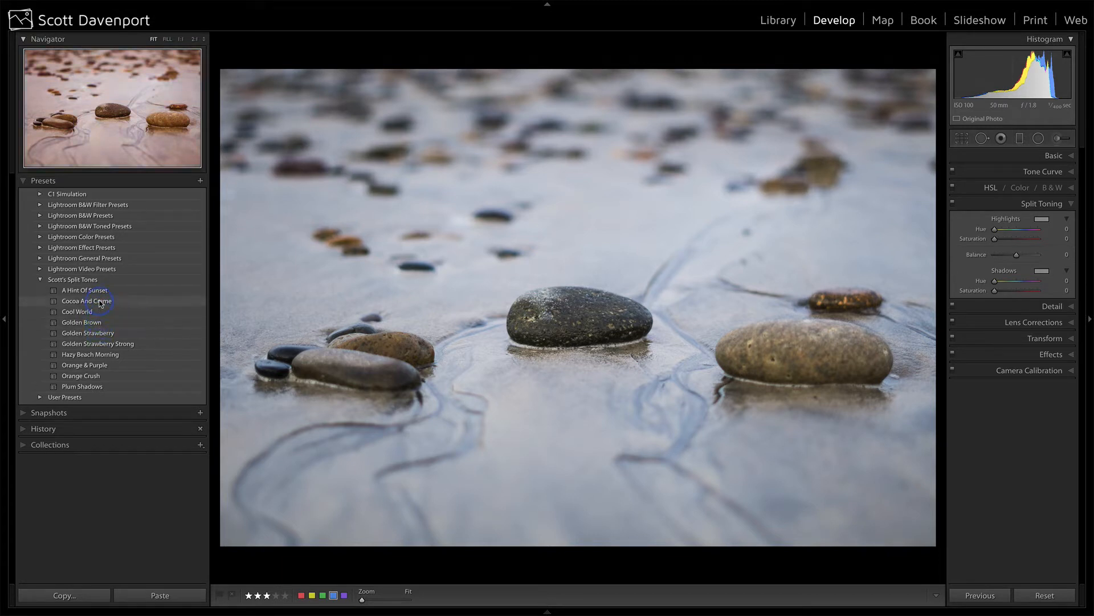
pyautogui.click(85, 301)
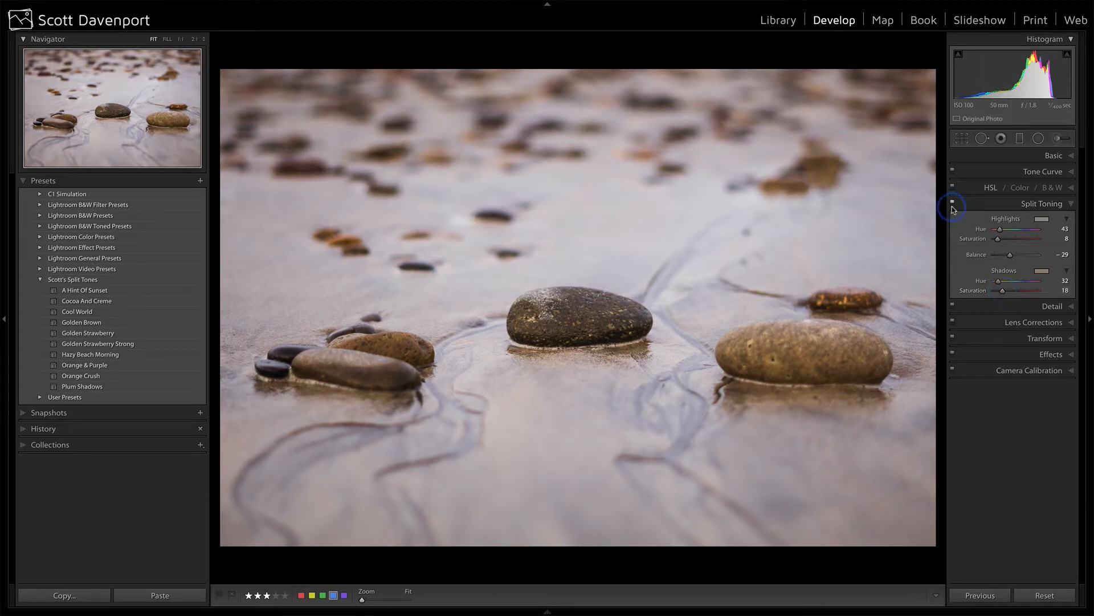
# - Compare the split toning on and off, hide the presets panel and pick the Adjustment Brush
pyautogui.click(951, 203)
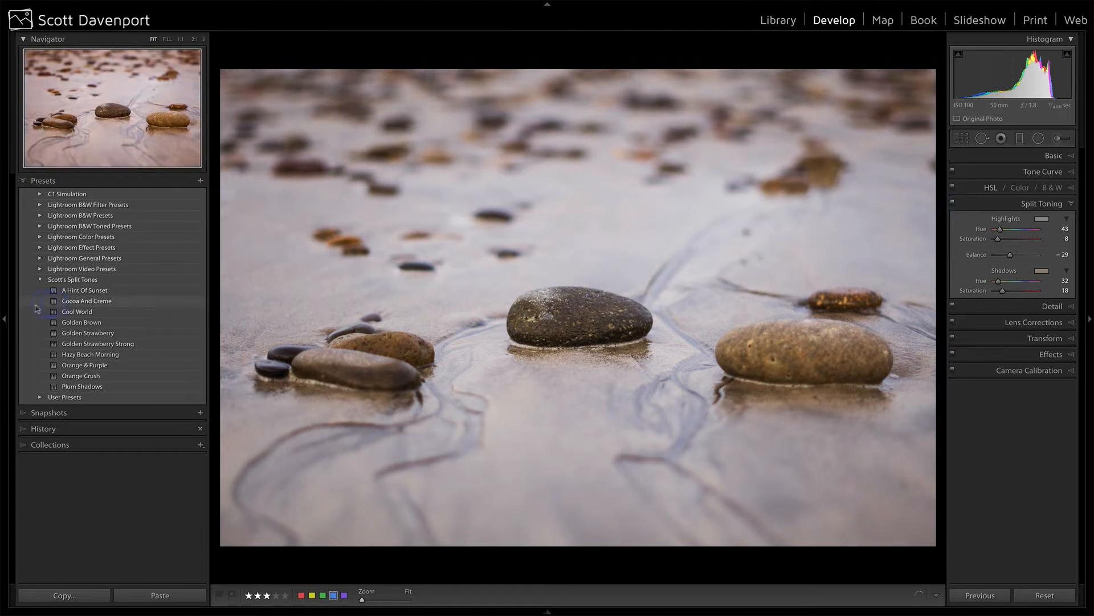
pyautogui.click(4, 318)
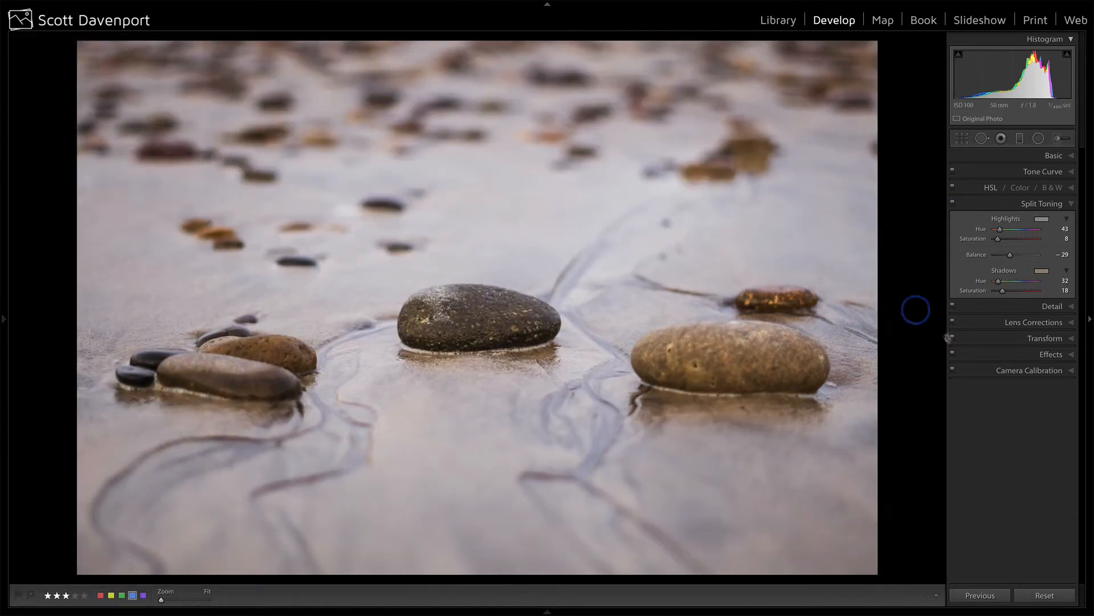
pyautogui.moveTo(962, 399)
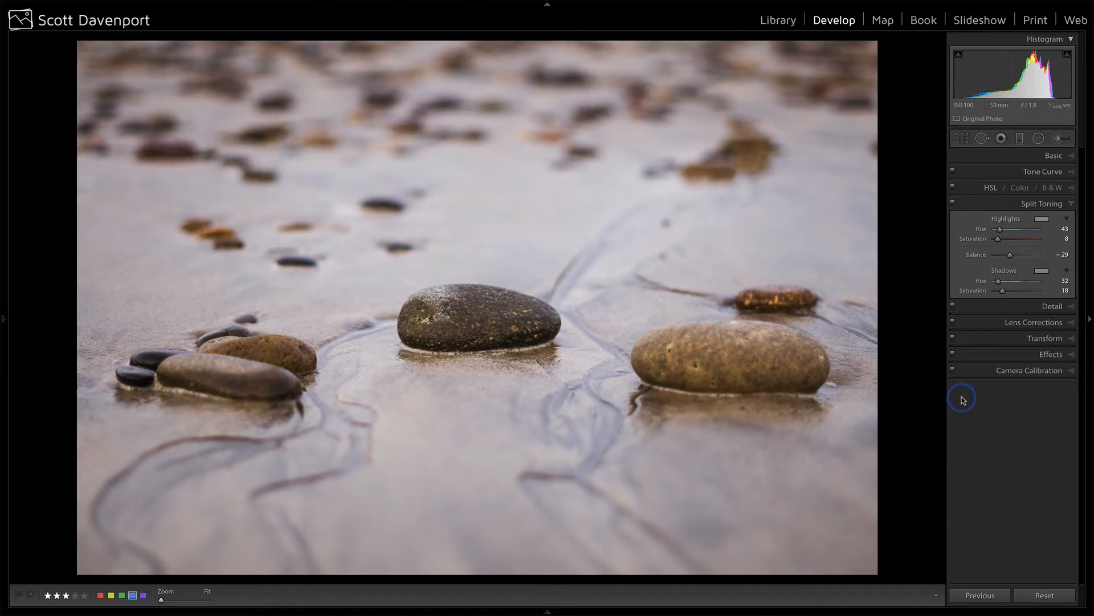
pyautogui.moveTo(489, 342)
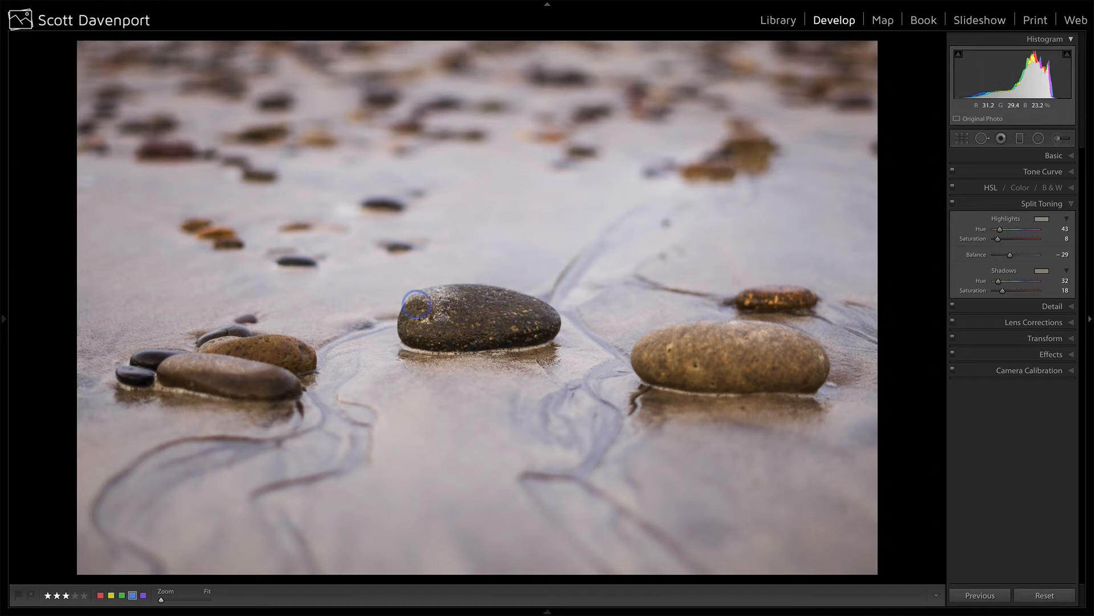
pyautogui.click(1061, 138)
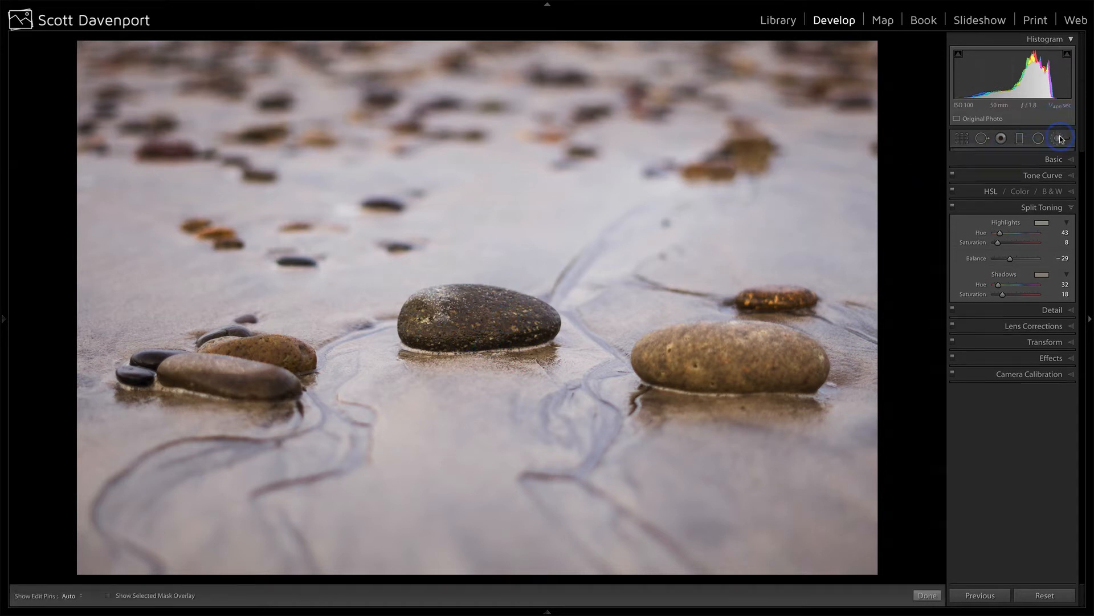
# - Brush Contrast +8, Clarity +9, Sharpness +9 onto the middle stone, checking the mask overlay
pyautogui.click(1059, 138)
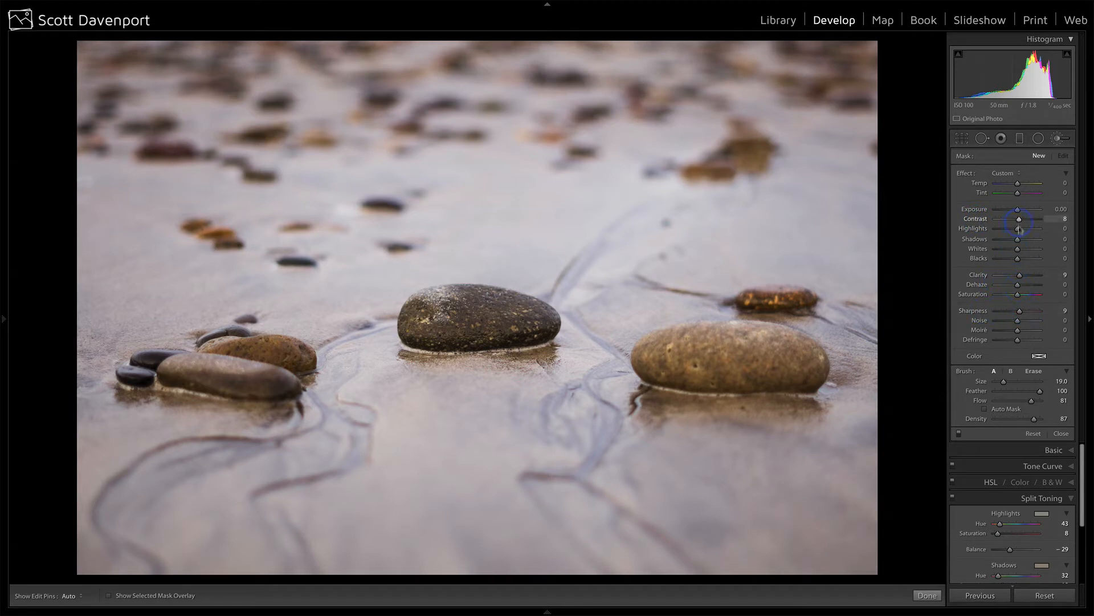
pyautogui.moveTo(530, 319)
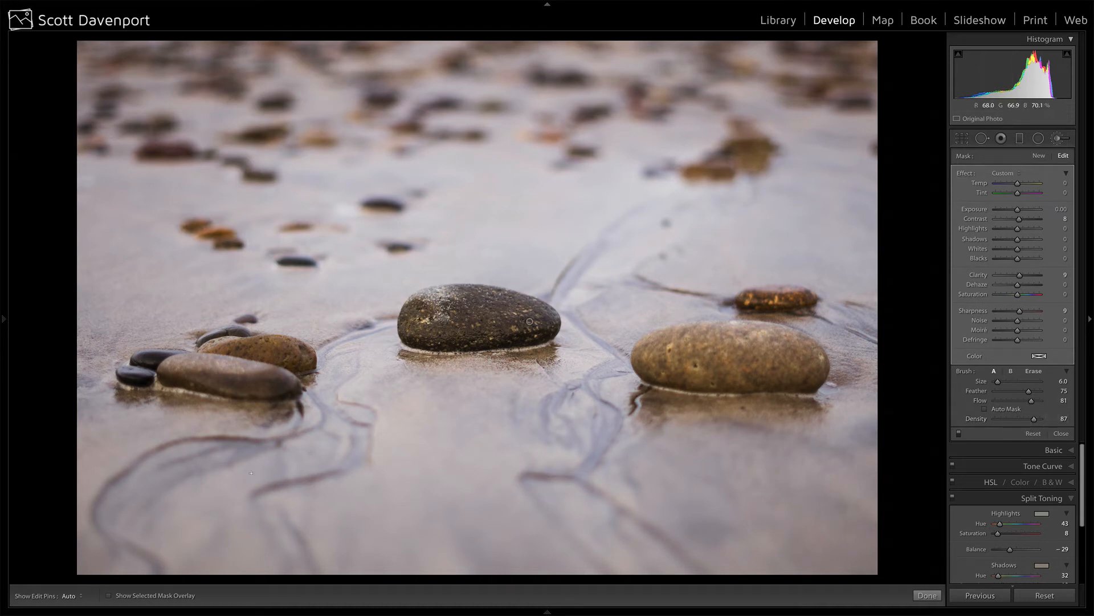
pyautogui.click(109, 595)
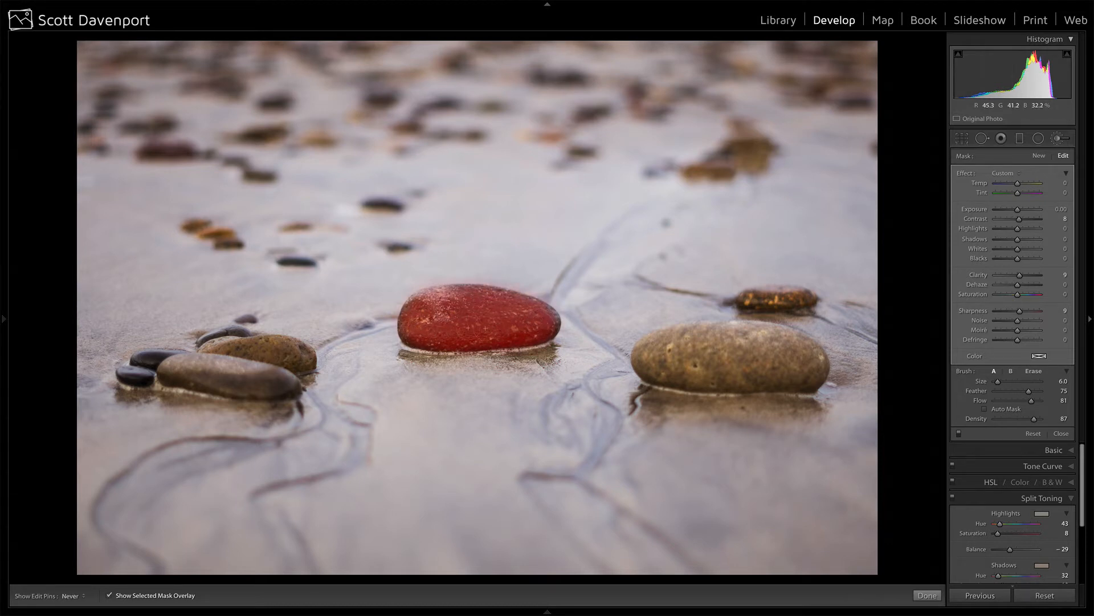
pyautogui.click(69, 595)
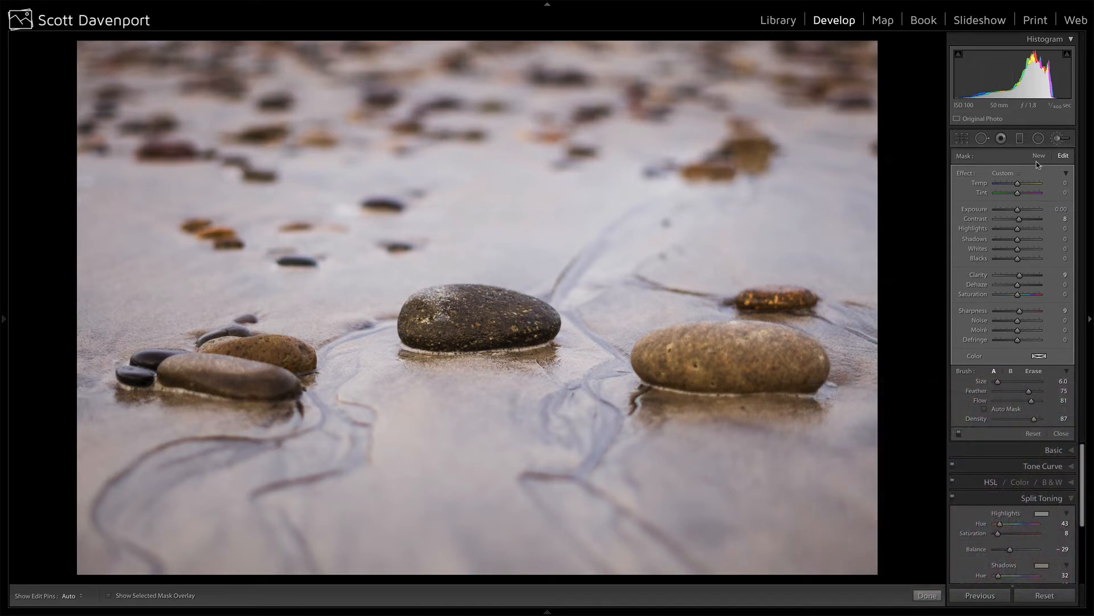
# - Draw a radial filter around the middle stone with Clarity -28 and Feather 41
pyautogui.click(1039, 138)
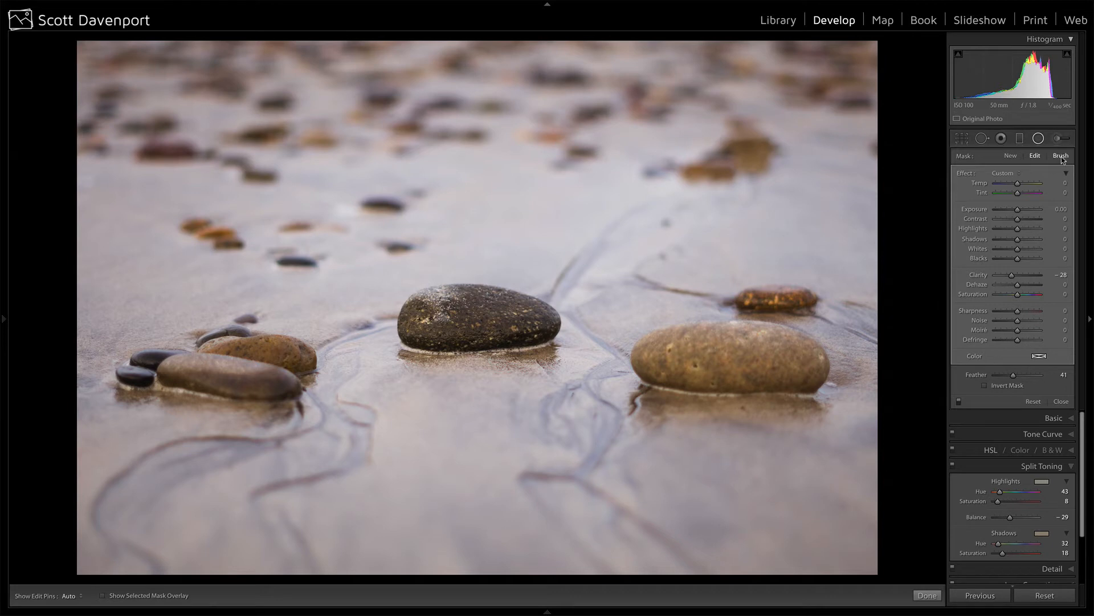
# - Erase parts of the radial filter mask with a size 23, feather 29, flow 93 brush
pyautogui.click(1060, 155)
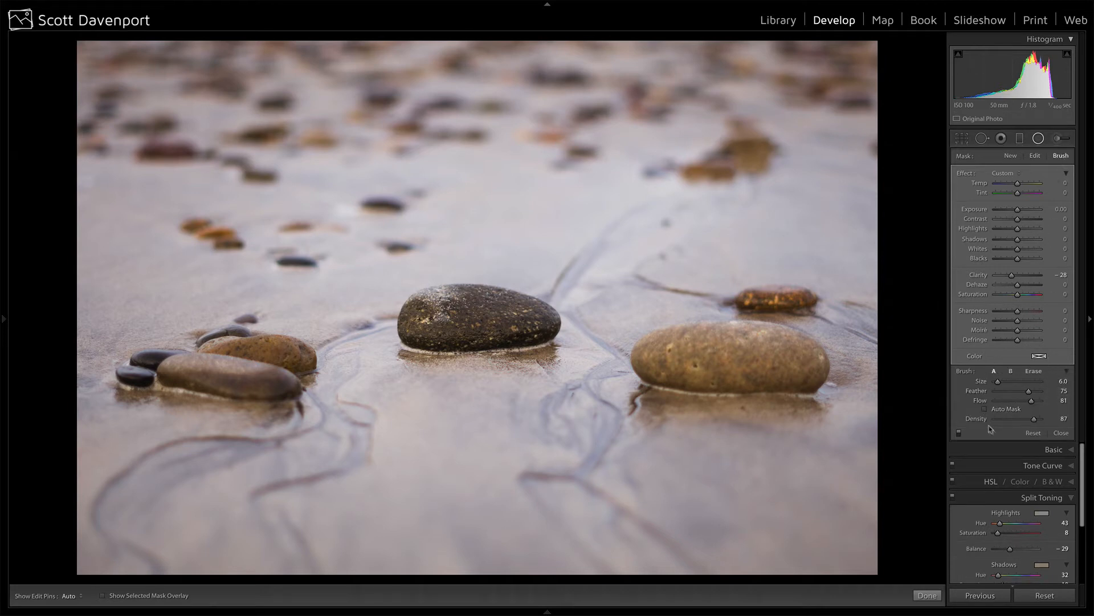
pyautogui.click(1034, 371)
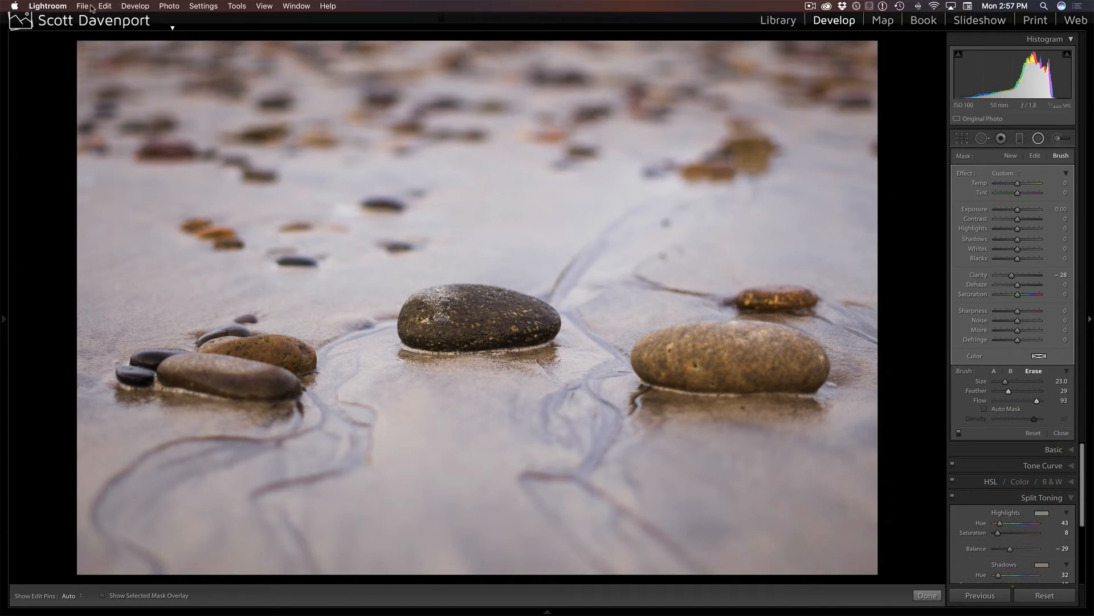
# - Set up Edit in Luminar as a copy with Lightroom adjustments: 16-bit ProPhoto RGB TIFF
pyautogui.click(82, 5)
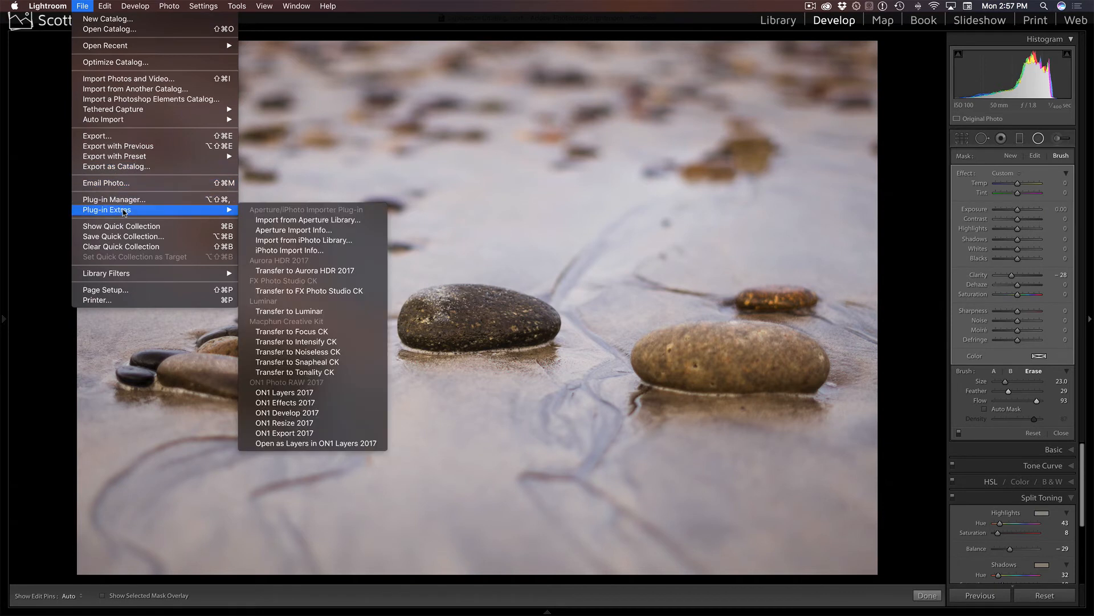
pyautogui.moveTo(108, 19)
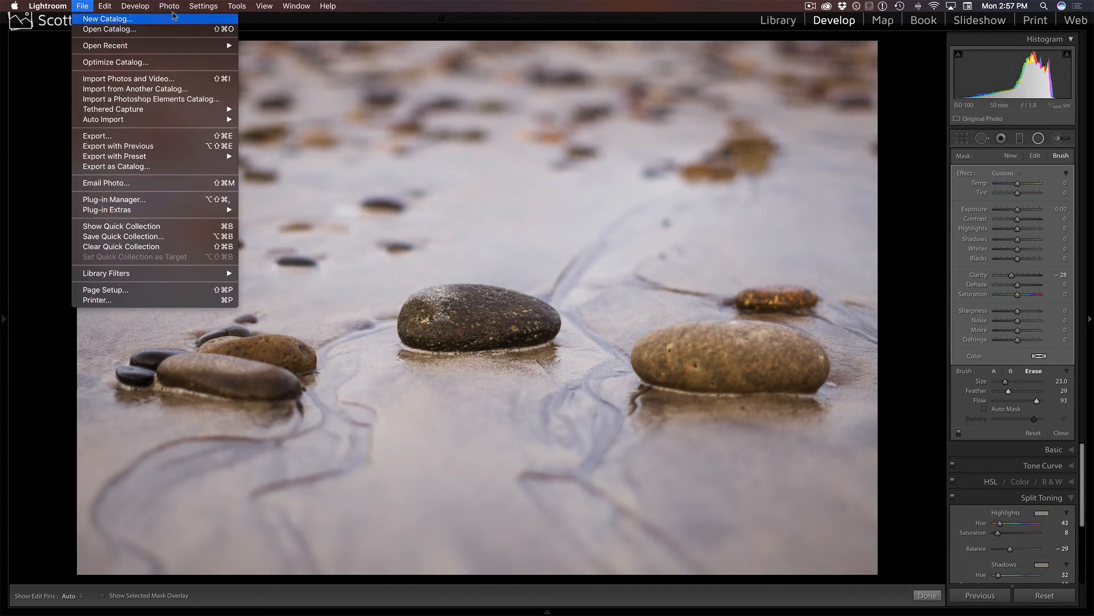
pyautogui.moveTo(173, 14)
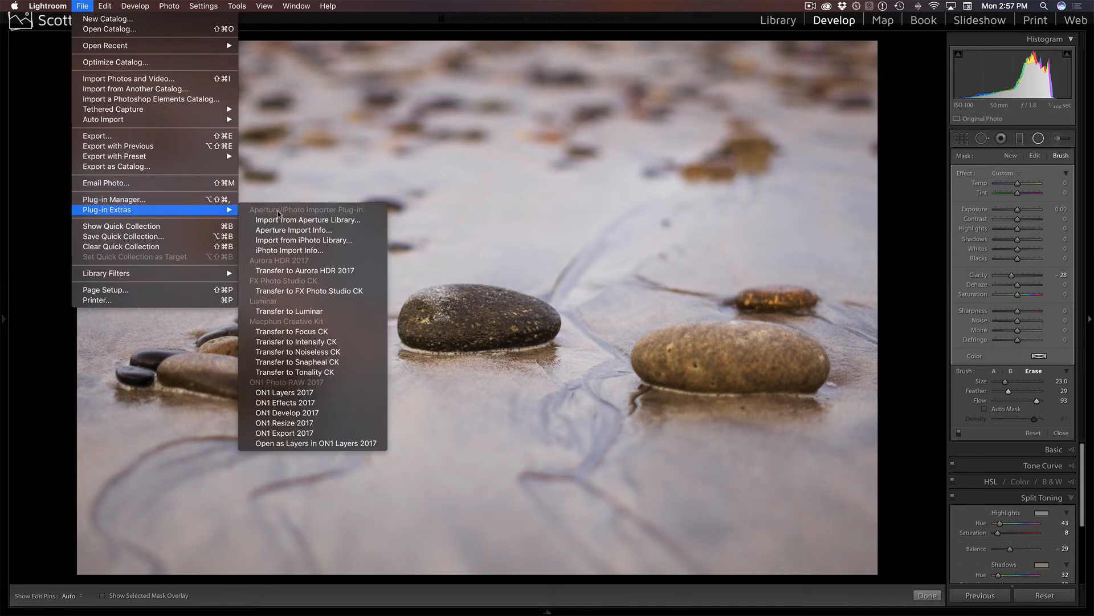
pyautogui.moveTo(288, 310)
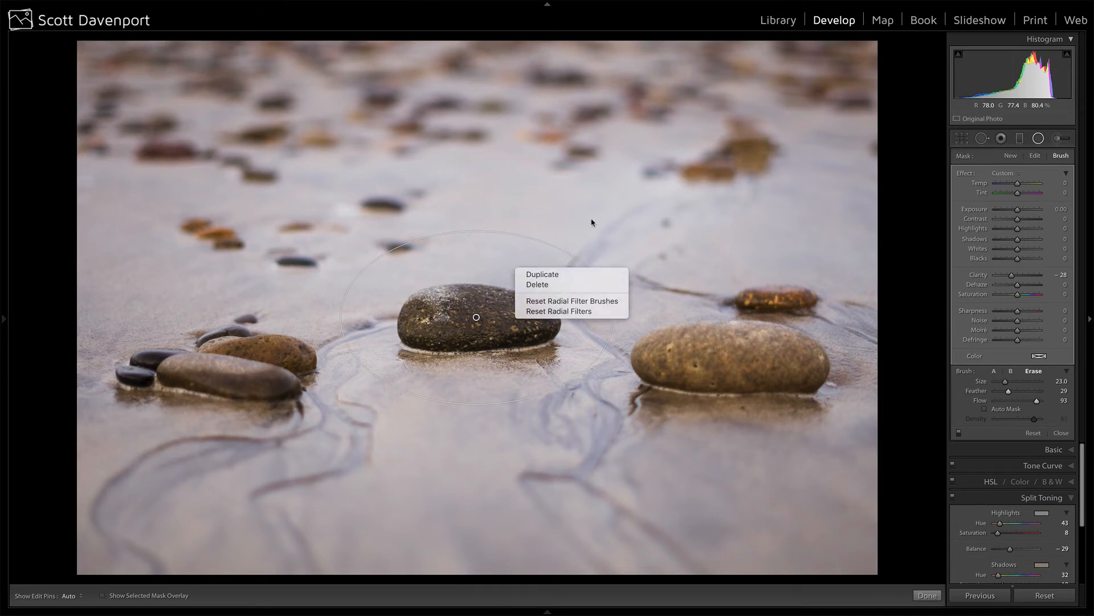
pyautogui.click(537, 284)
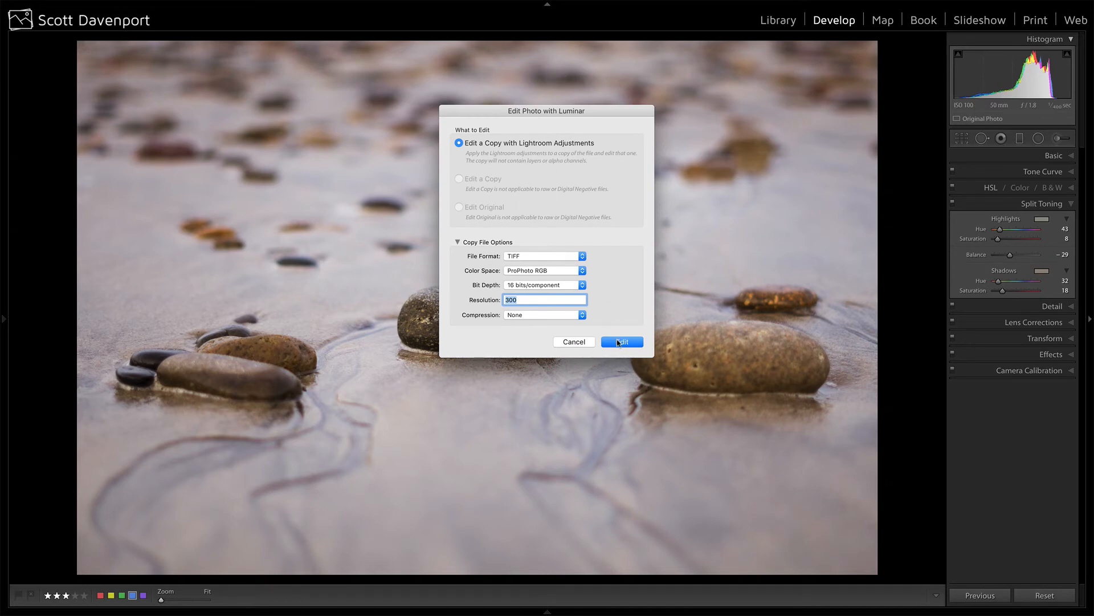
# - Add a Soft Glow filter to the TIFF copy in Luminar and toggle it to compare the effect
pyautogui.click(620, 342)
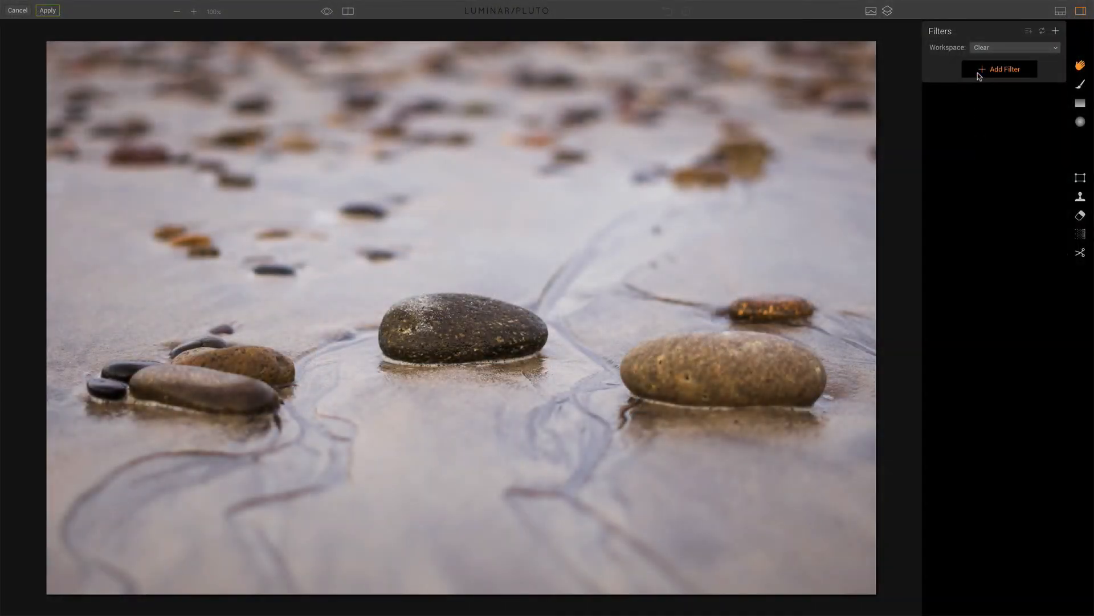
pyautogui.click(999, 68)
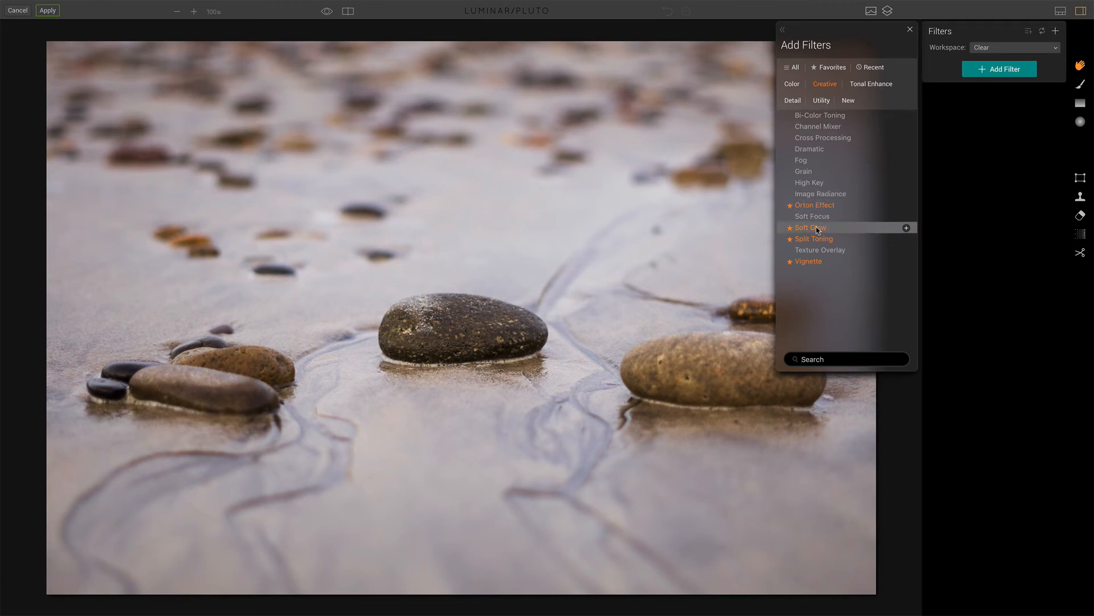
pyautogui.click(906, 226)
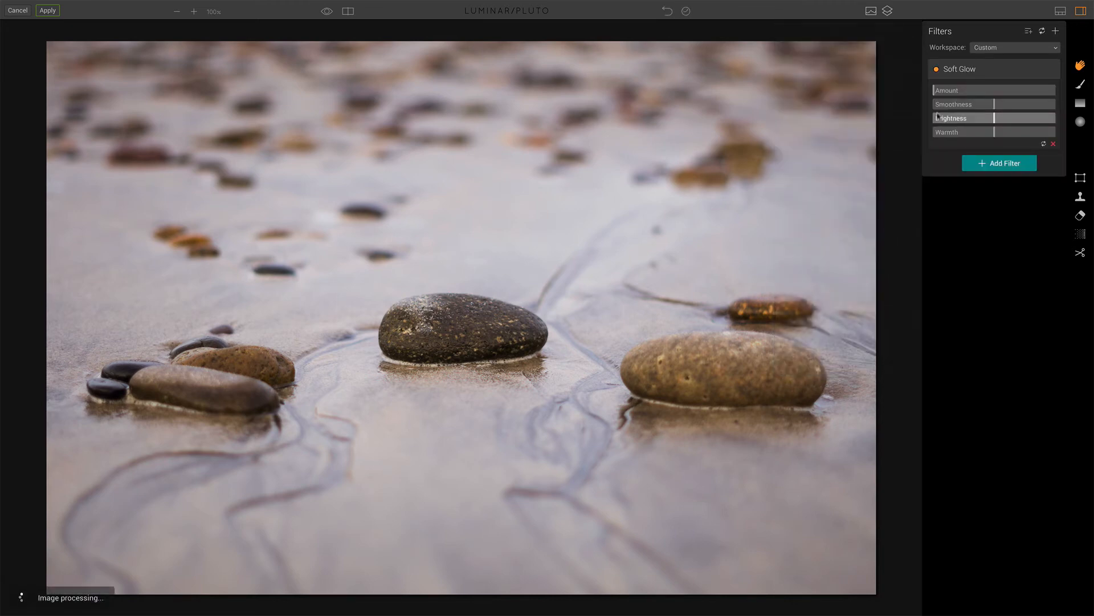
pyautogui.click(964, 91)
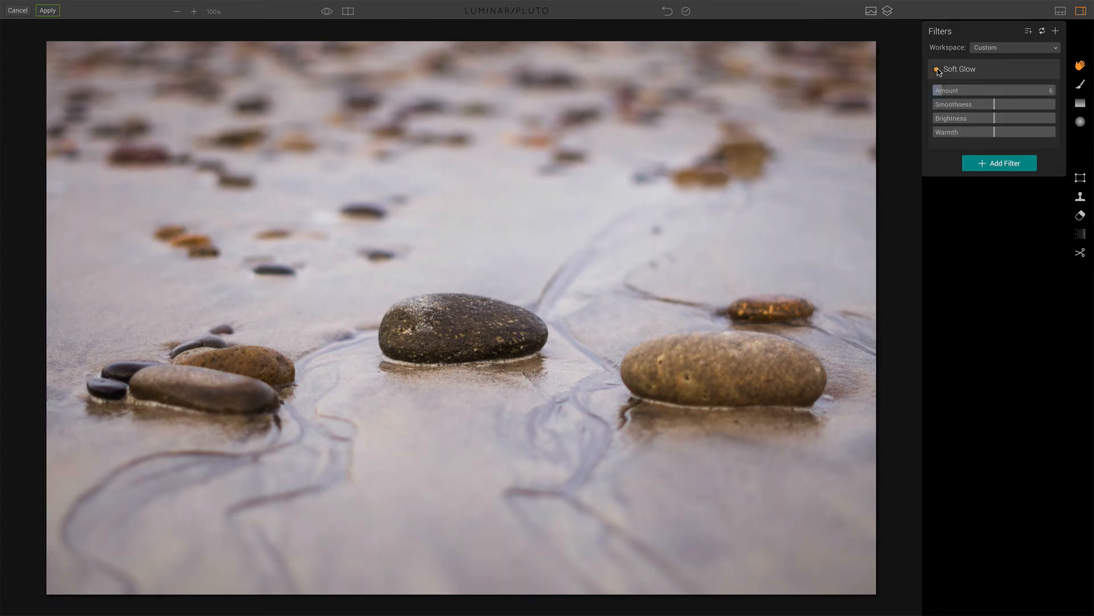
pyautogui.click(937, 70)
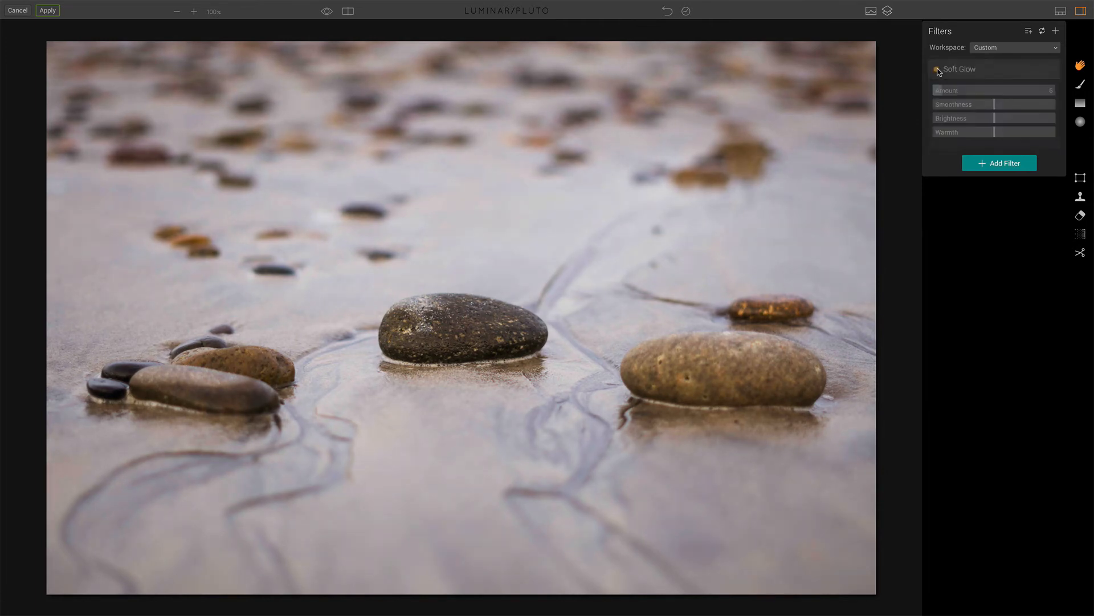
pyautogui.click(937, 69)
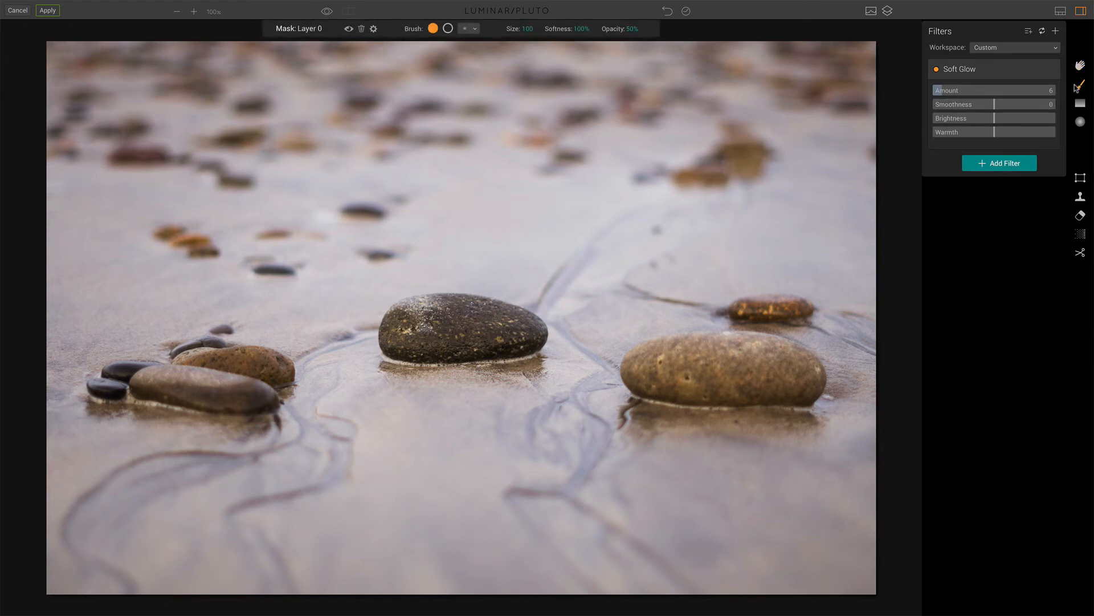
# - Enable the brush mask on Soft Glow and paint it over the middle stone
pyautogui.click(960, 69)
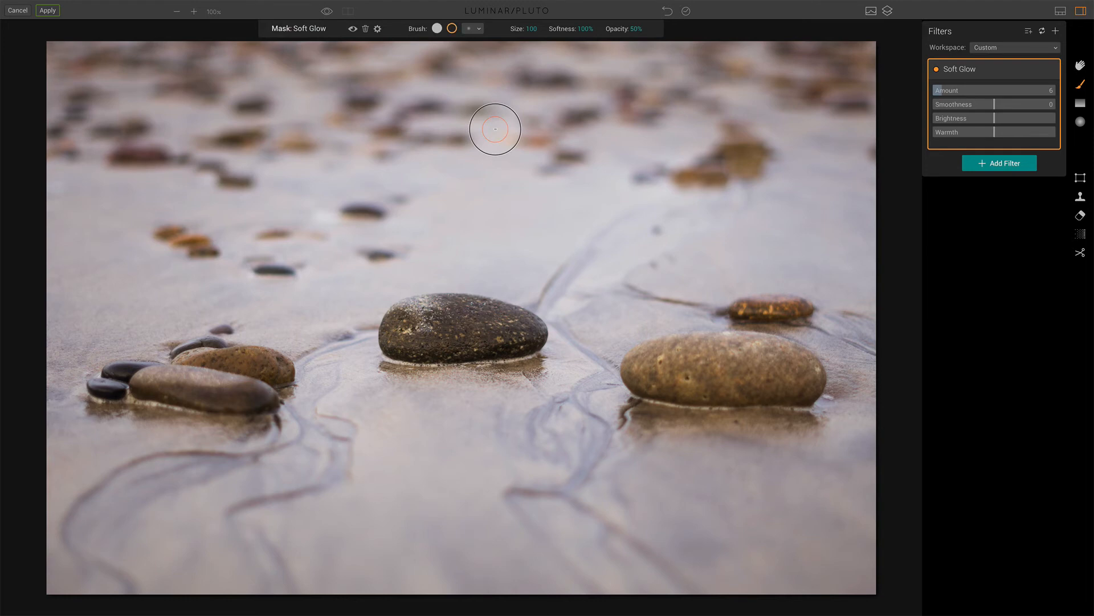
pyautogui.moveTo(630, 30)
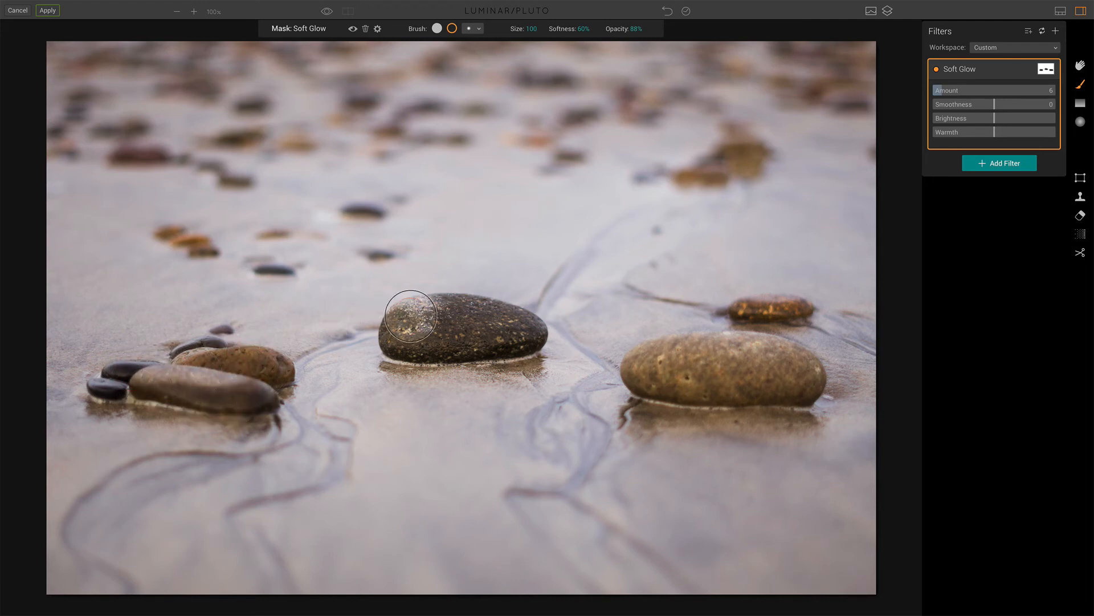
pyautogui.moveTo(869, 333)
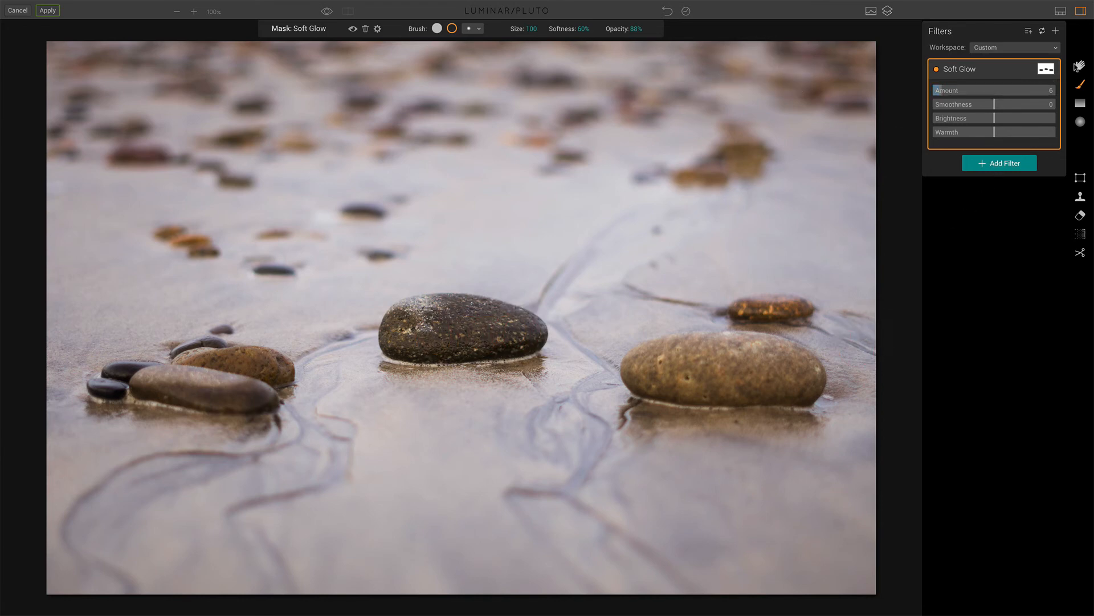
# - Add a Vignette (amount −61, size 11, roundness −44, feather −2) and apply the edits back to Lightroom
pyautogui.click(999, 163)
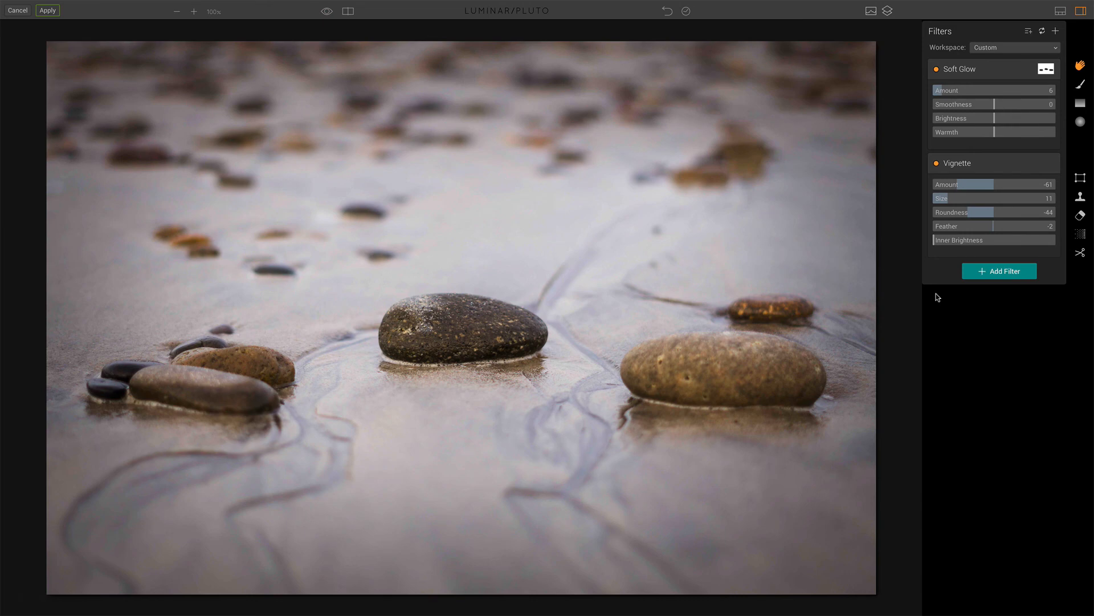
pyautogui.moveTo(328, 158)
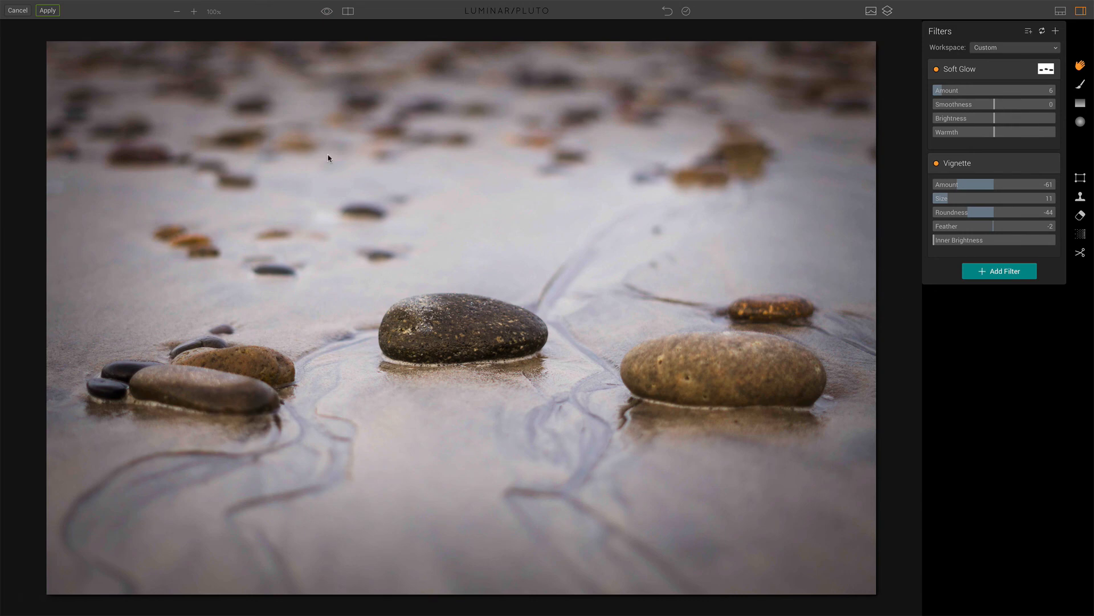
pyautogui.click(47, 10)
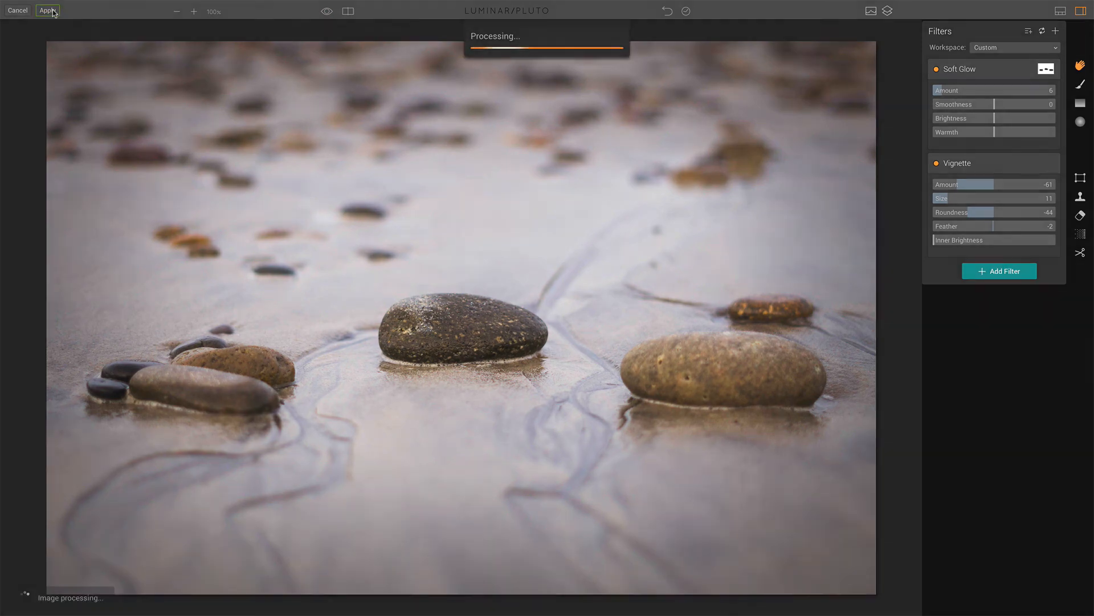